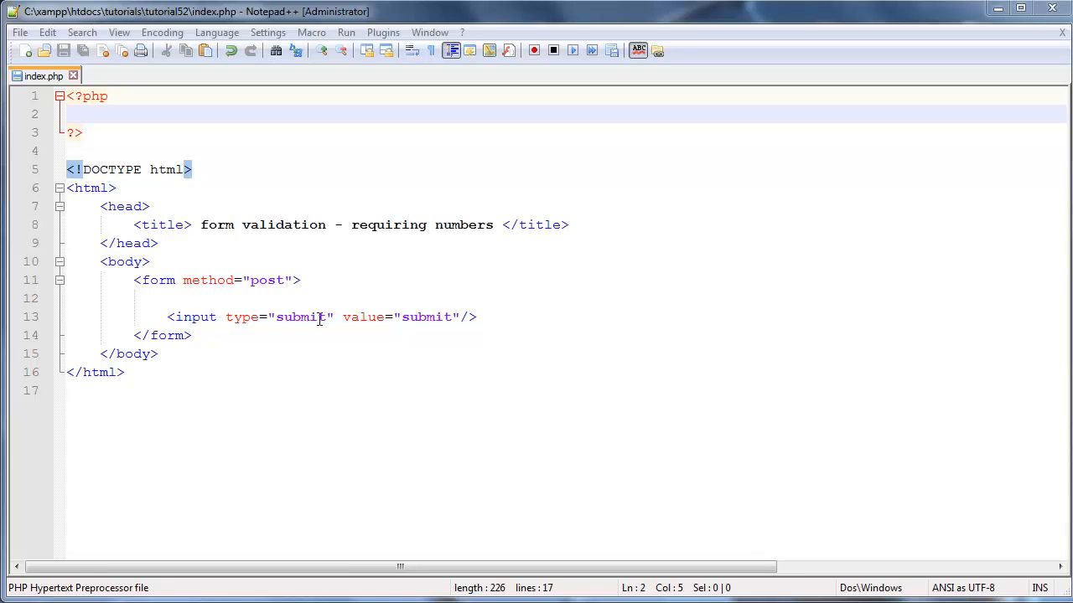
mouse_move(319, 317)
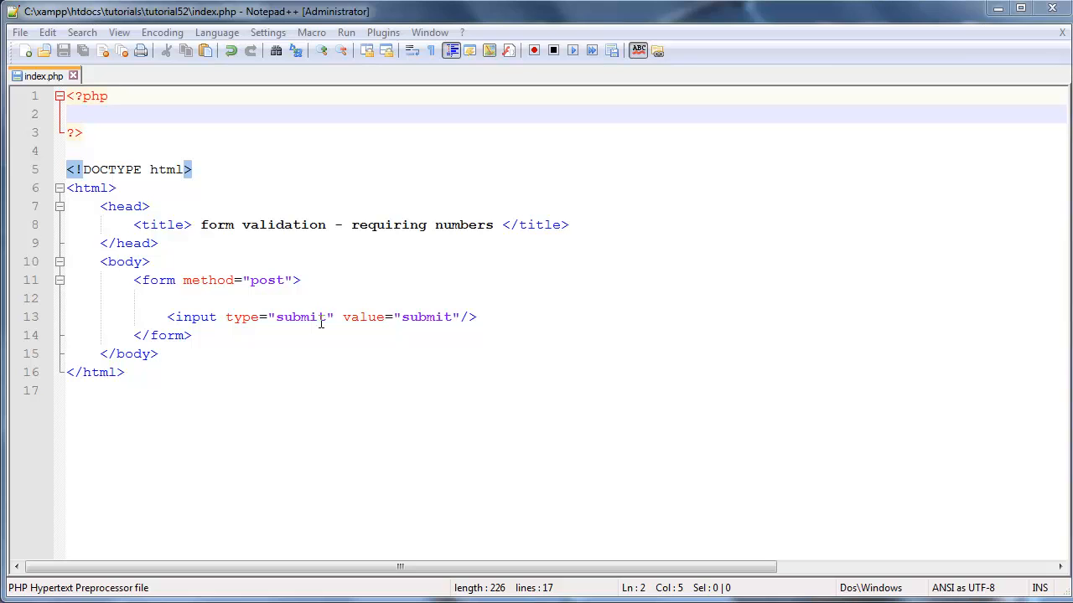
mouse_move(678, 265)
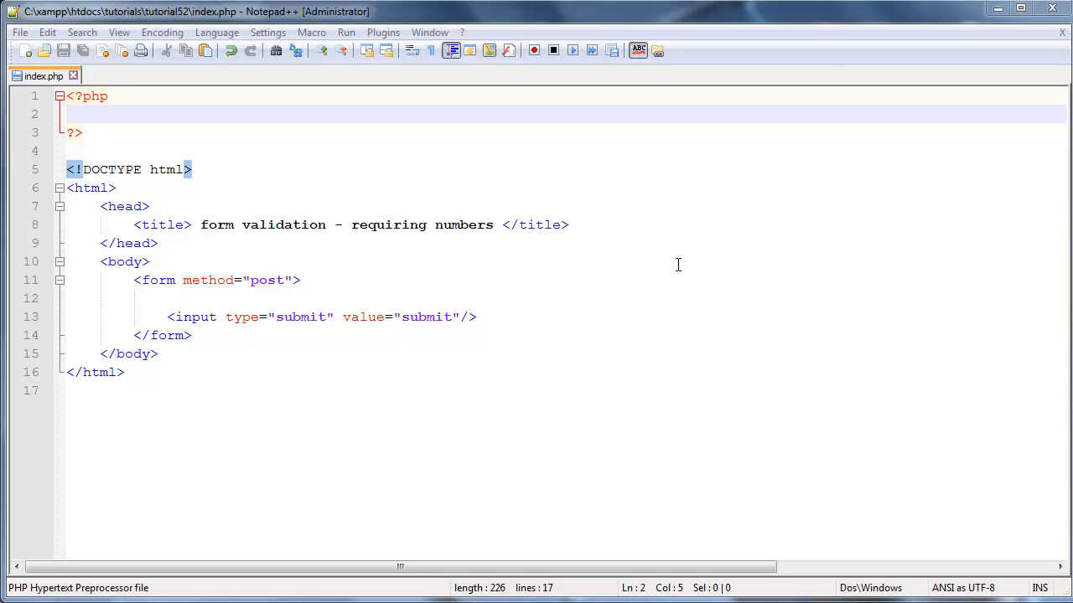
Type an 'age:' label on line 12, just above the submit input
double_click(283, 225)
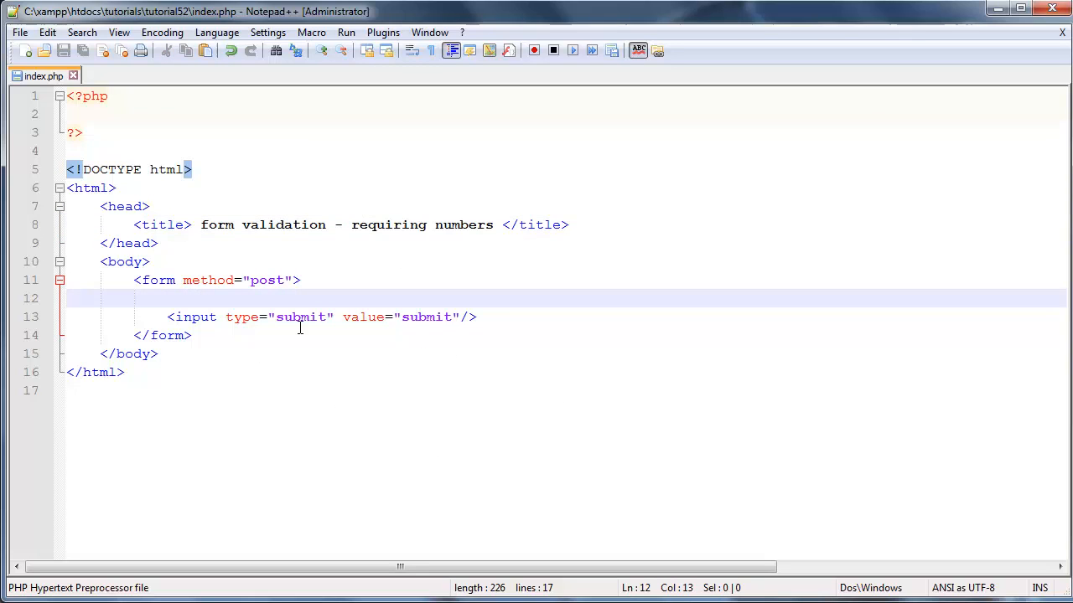
type("age:")
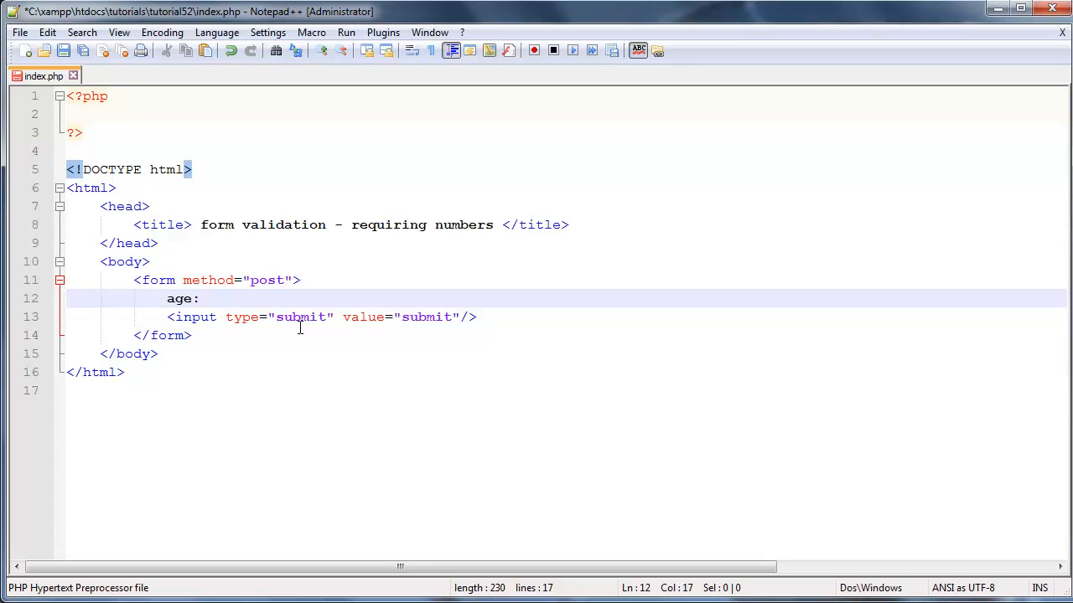
left_click(200, 299)
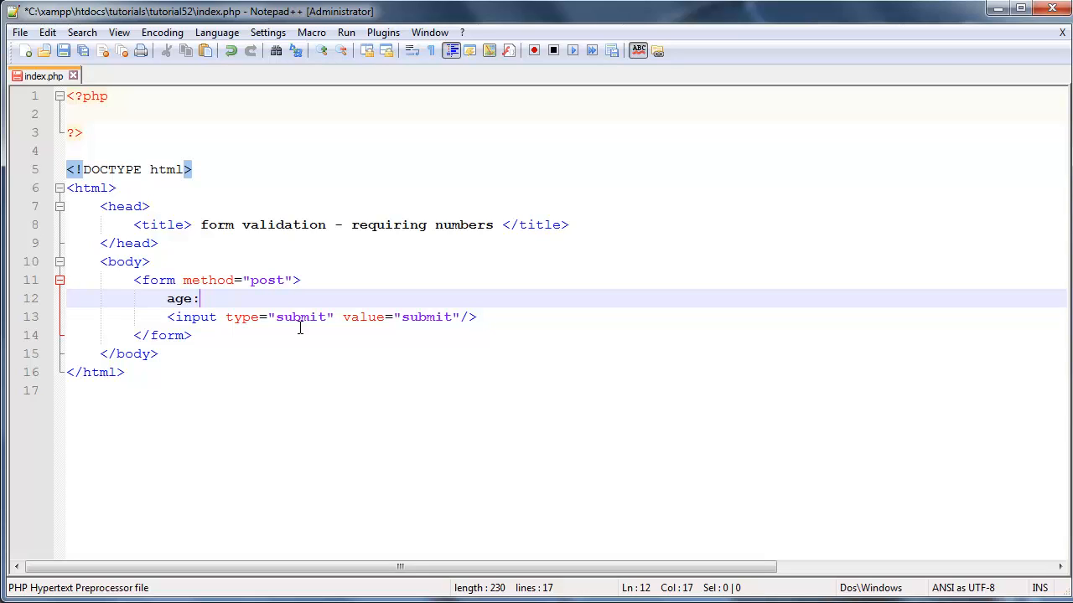
mouse_move(233, 237)
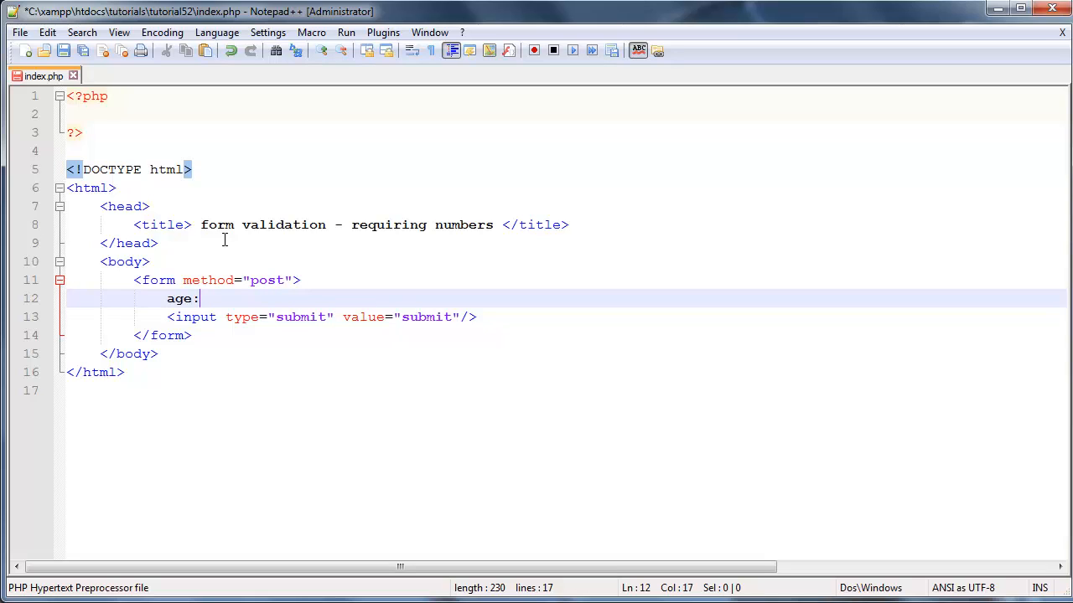
mouse_move(289, 397)
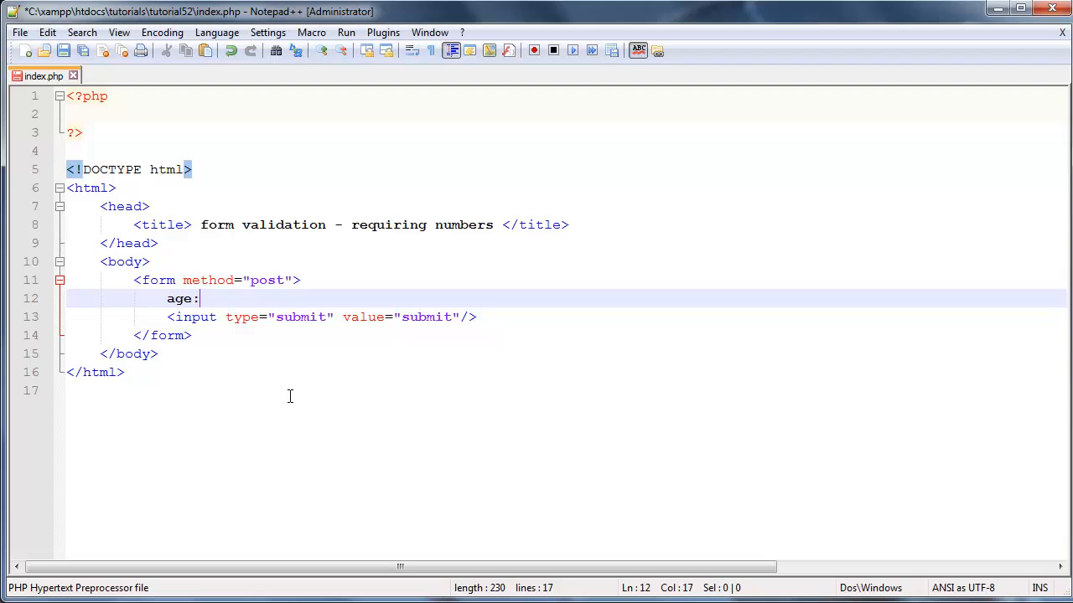
key("ctrl+a")
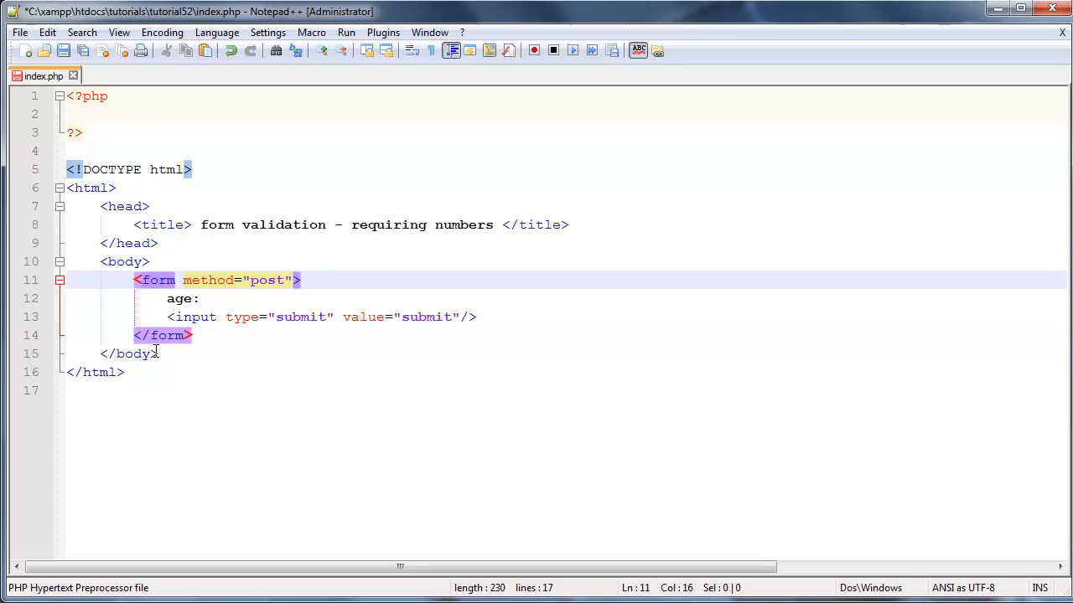
key("ctrl+a")
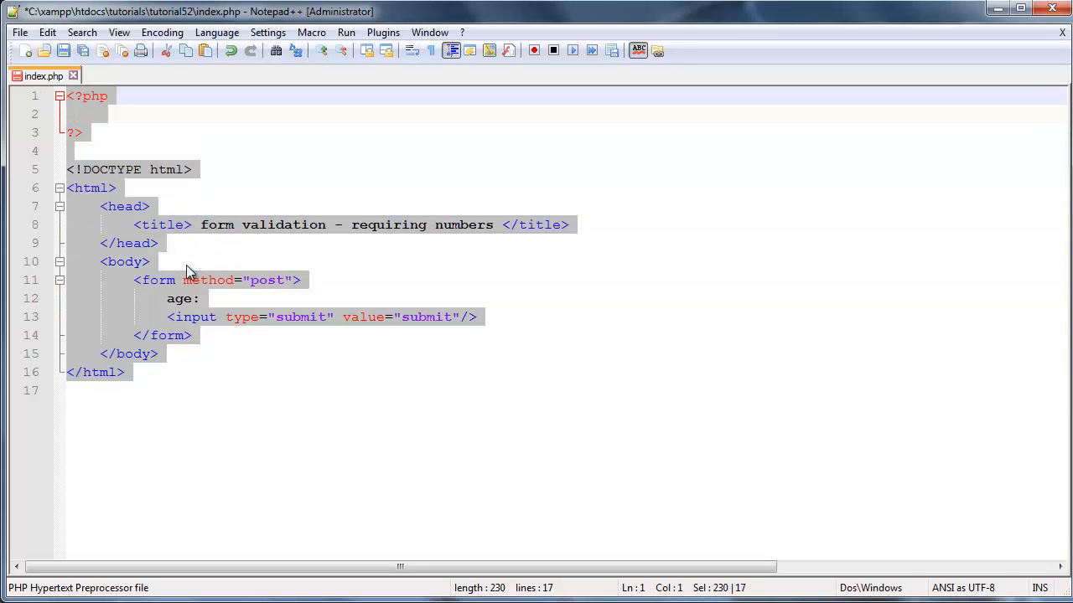
left_click(216, 280)
type("<>")
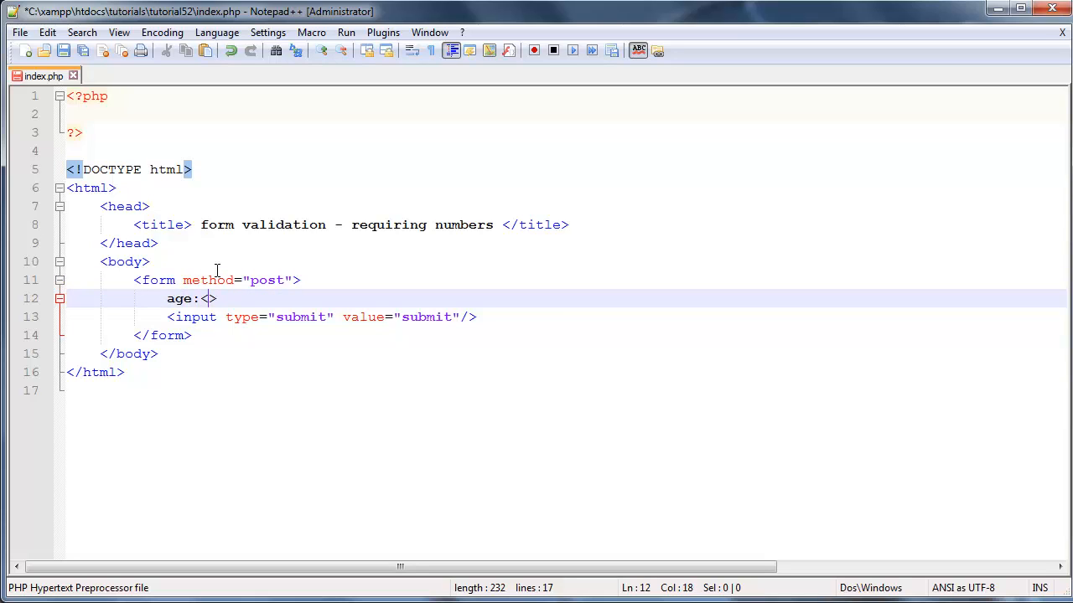
Add <input type="text" name="age"/> after the 'age:' label
type("input type")
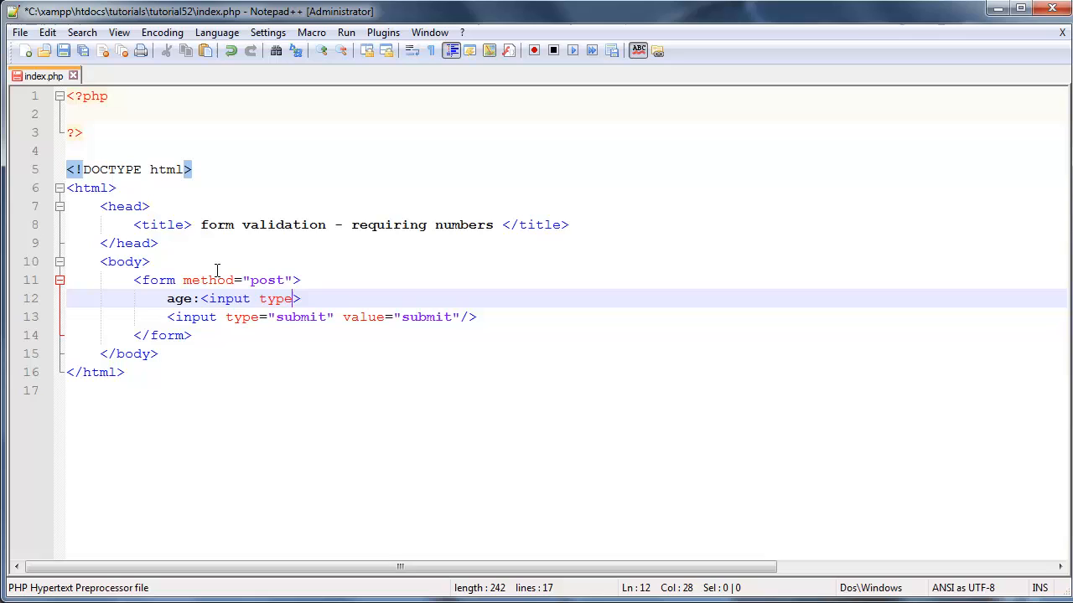
type("=\"tex")
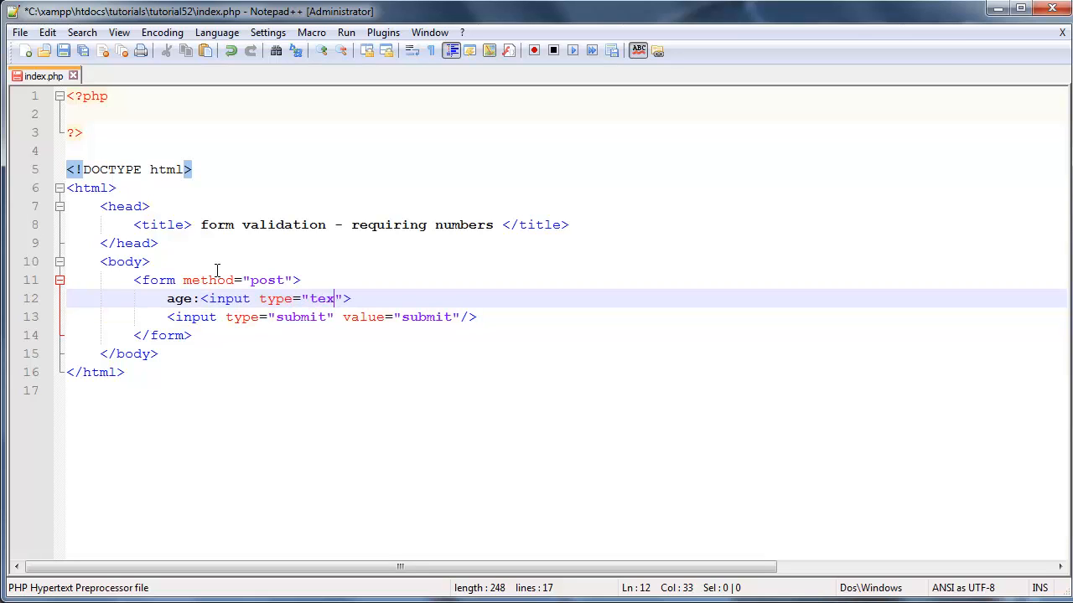
type("t")
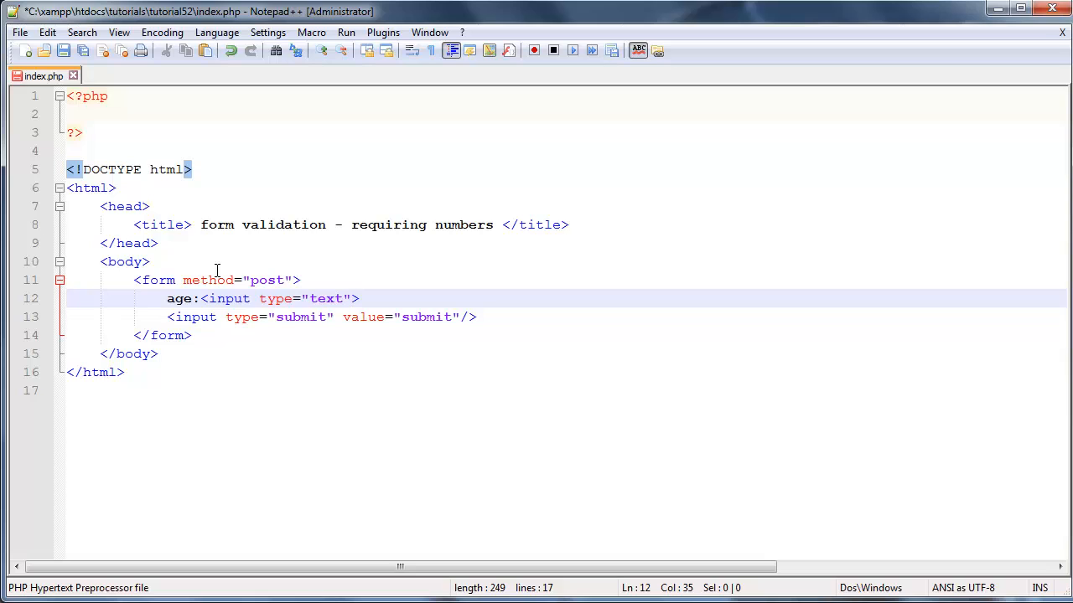
type("name=\"\"")
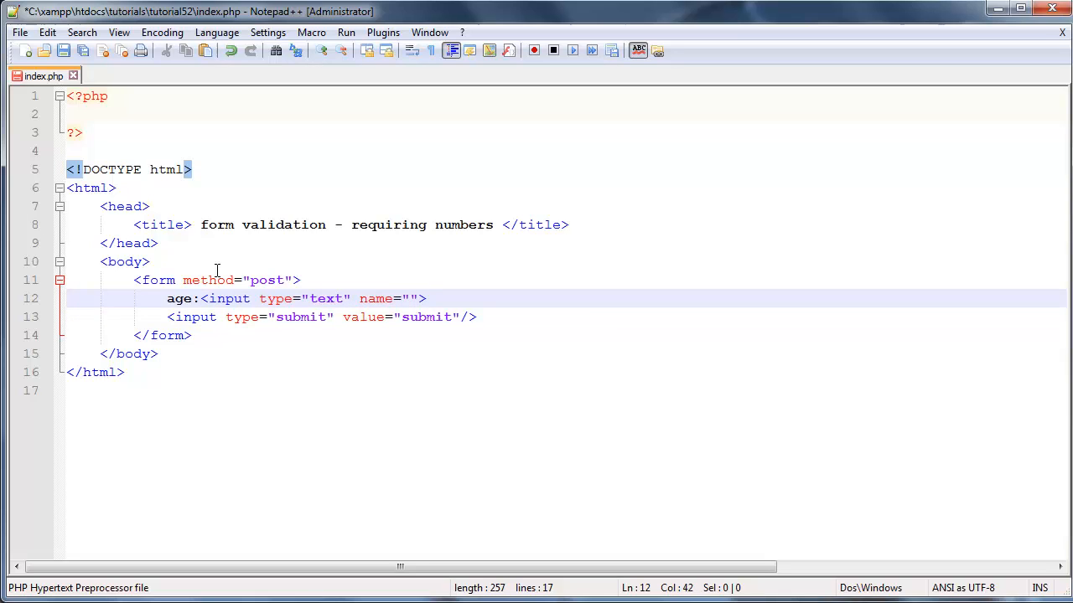
type("age")
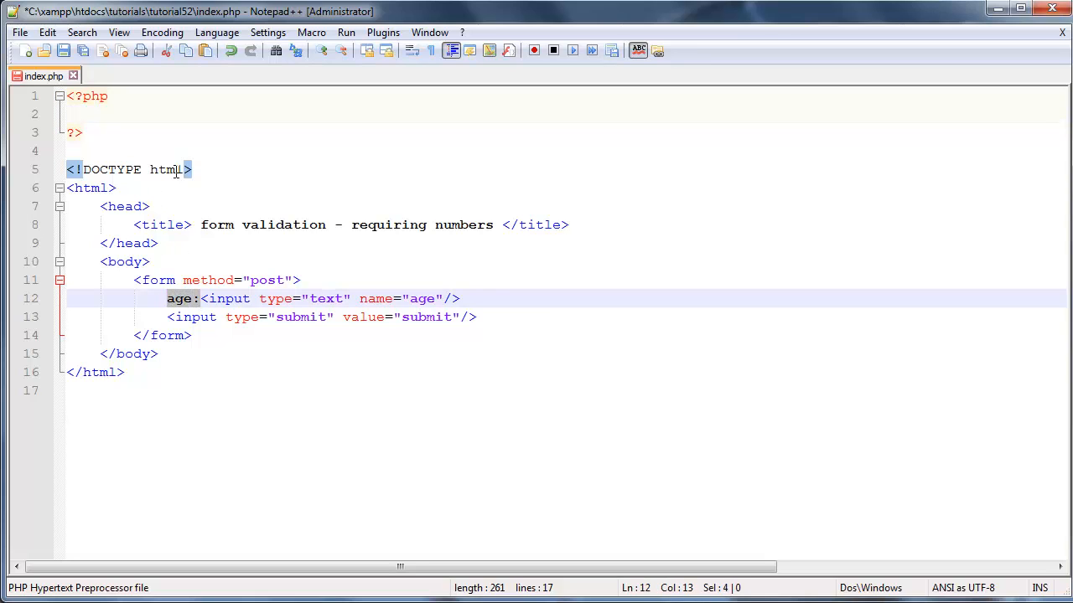
In the PHP block, write if(!empty($_POST['age'])){ with an empty body
left_click(129, 114)
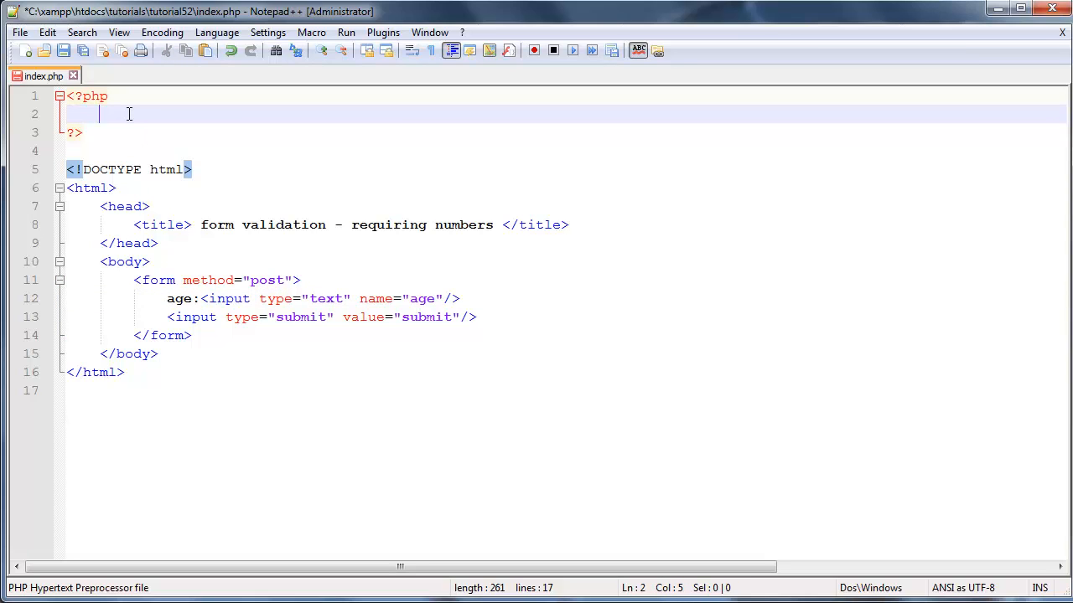
type("if(")
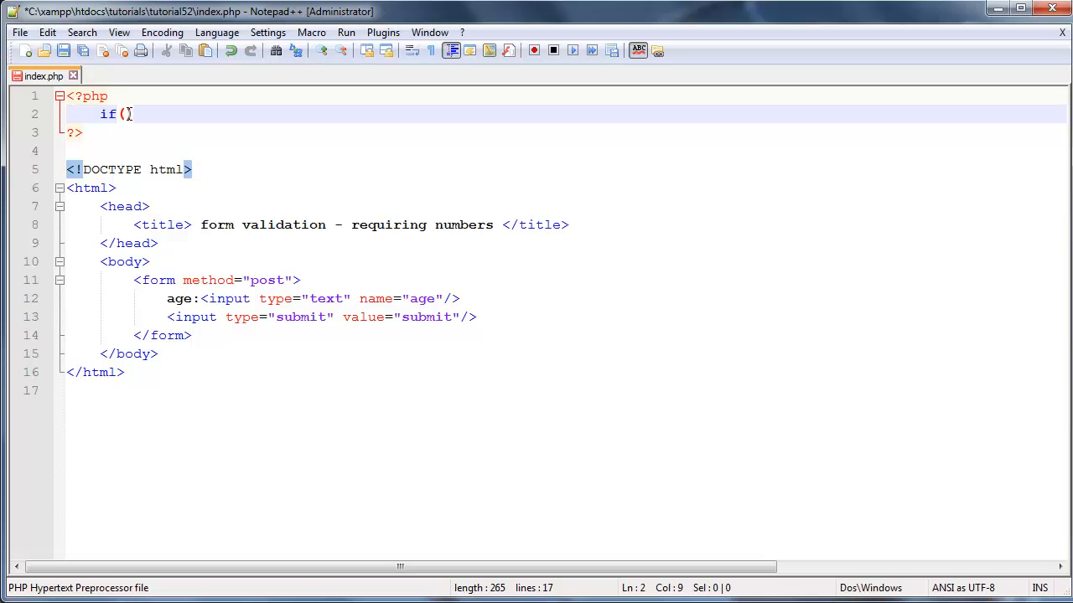
type(")")
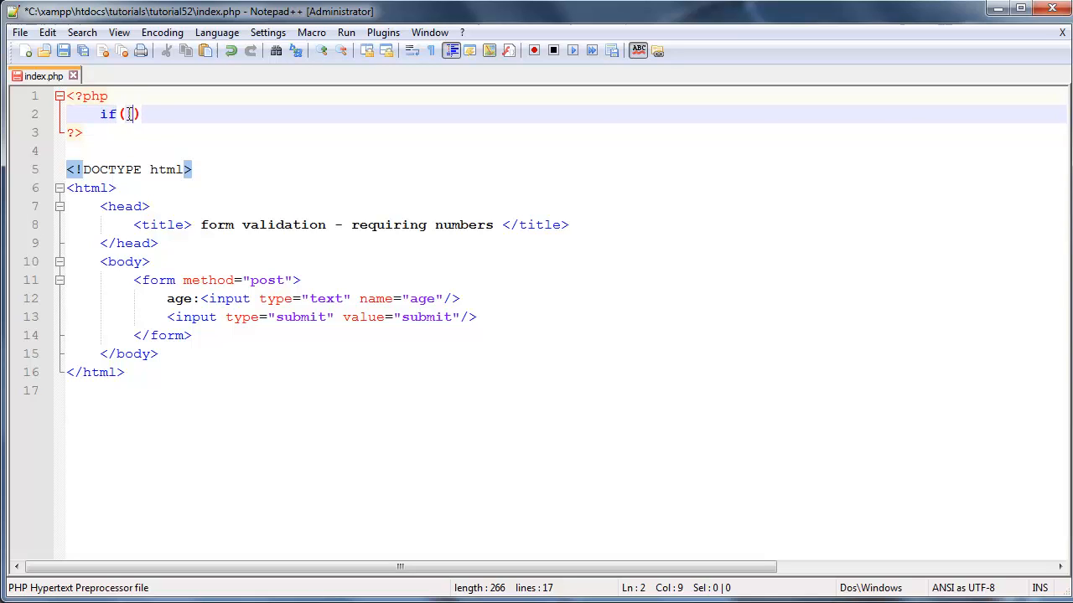
type("!empty")
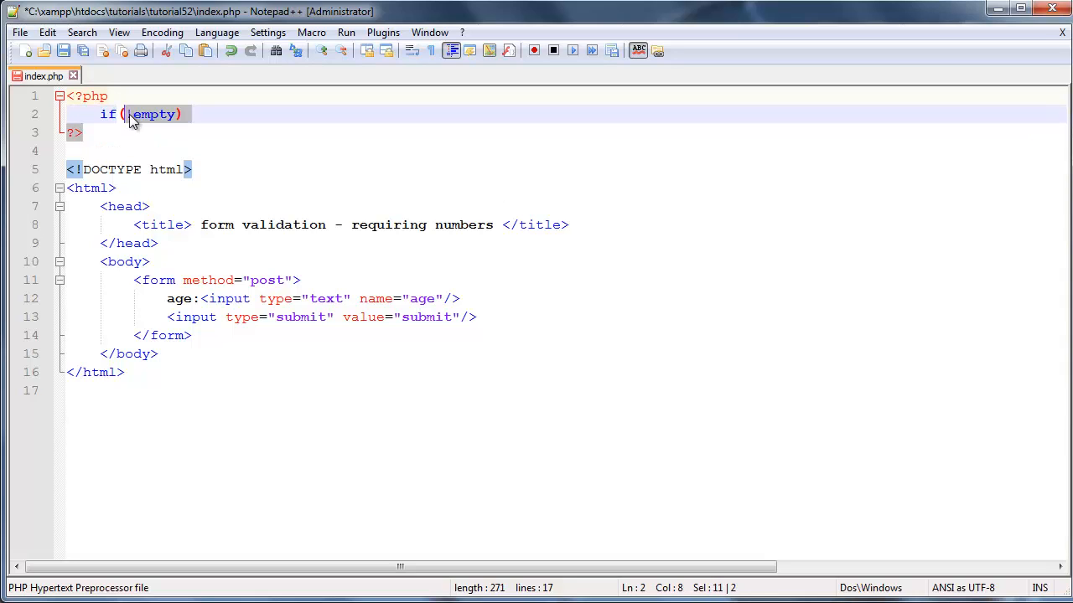
type("!")
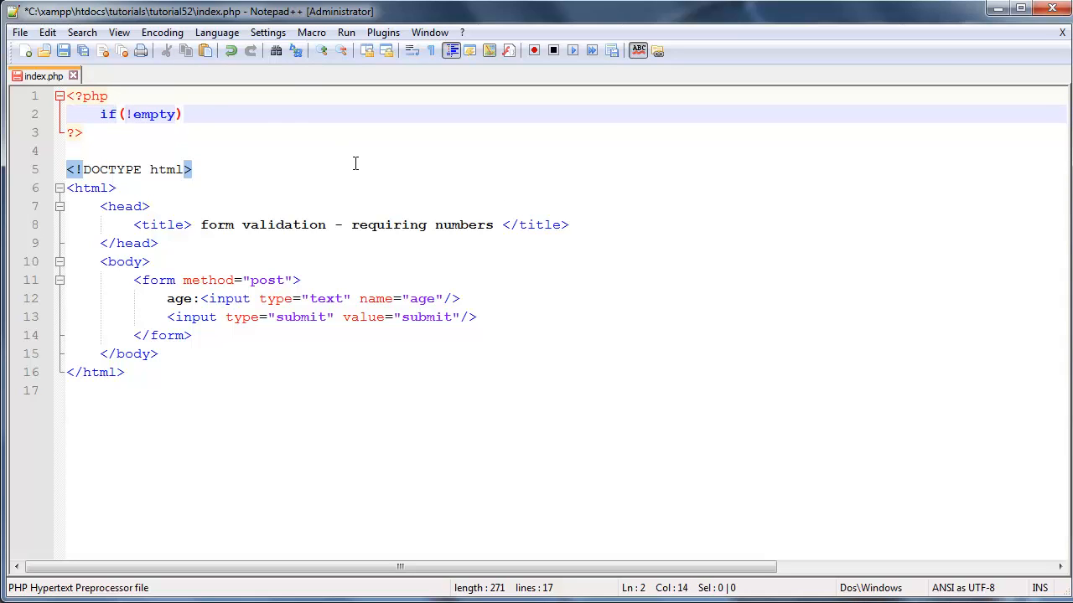
type("()")
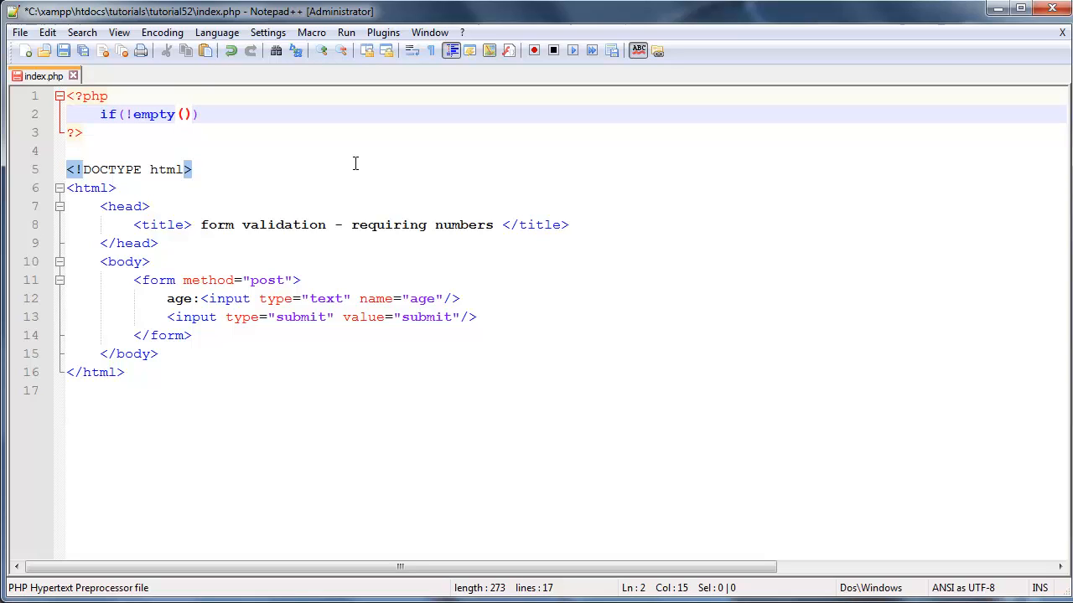
type("$")
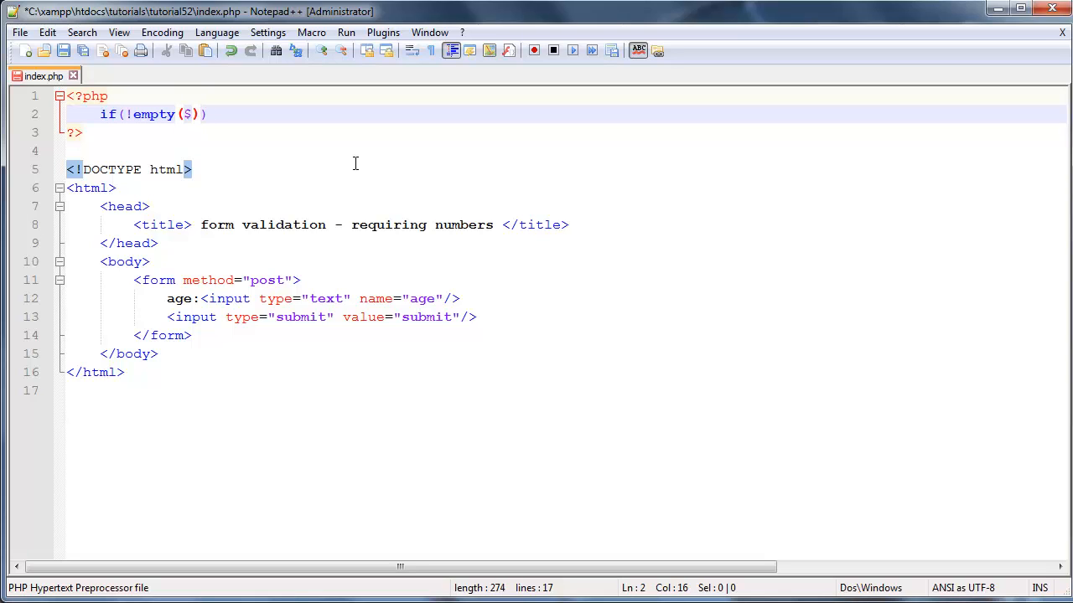
type("_P")
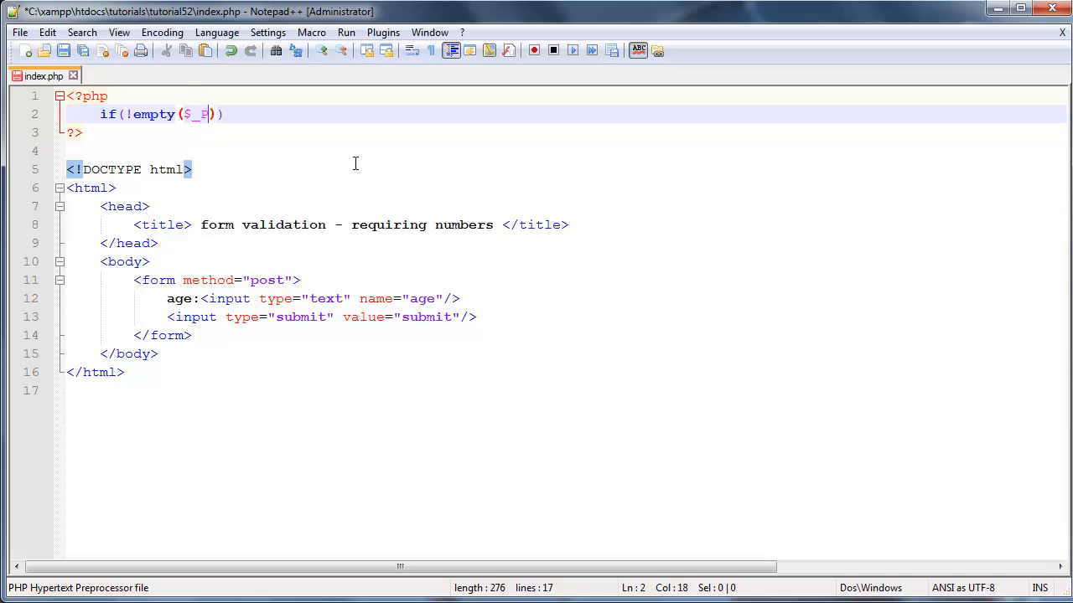
type("POST[]")
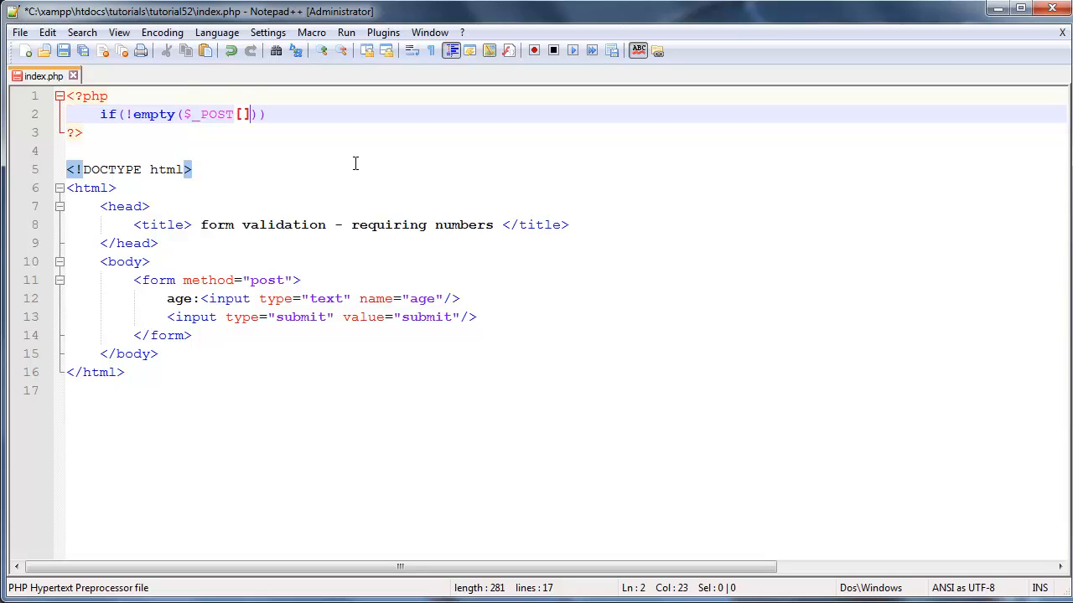
type("''")
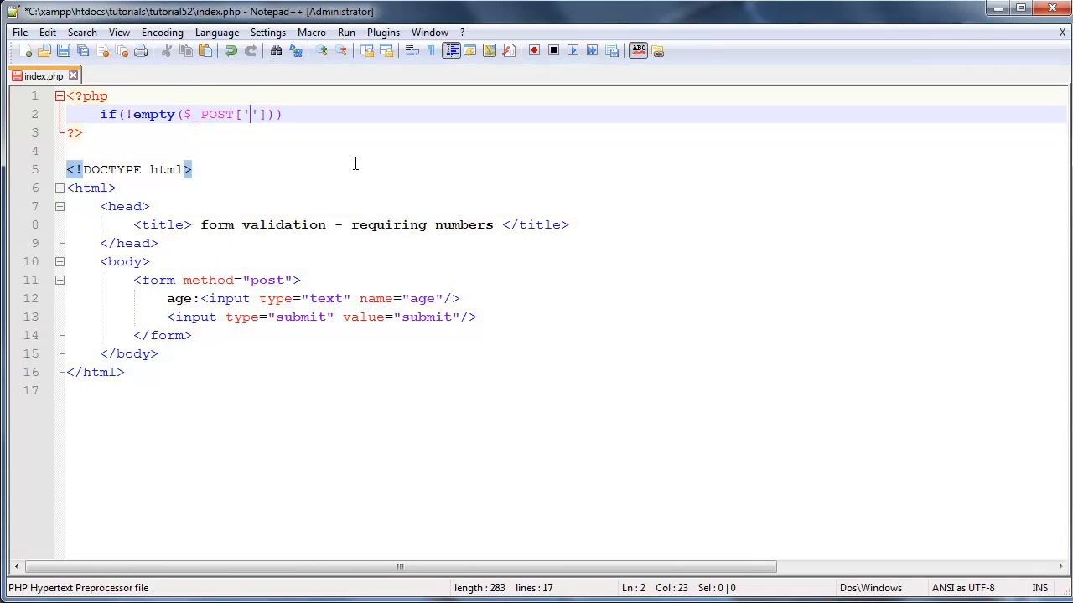
type("age)")
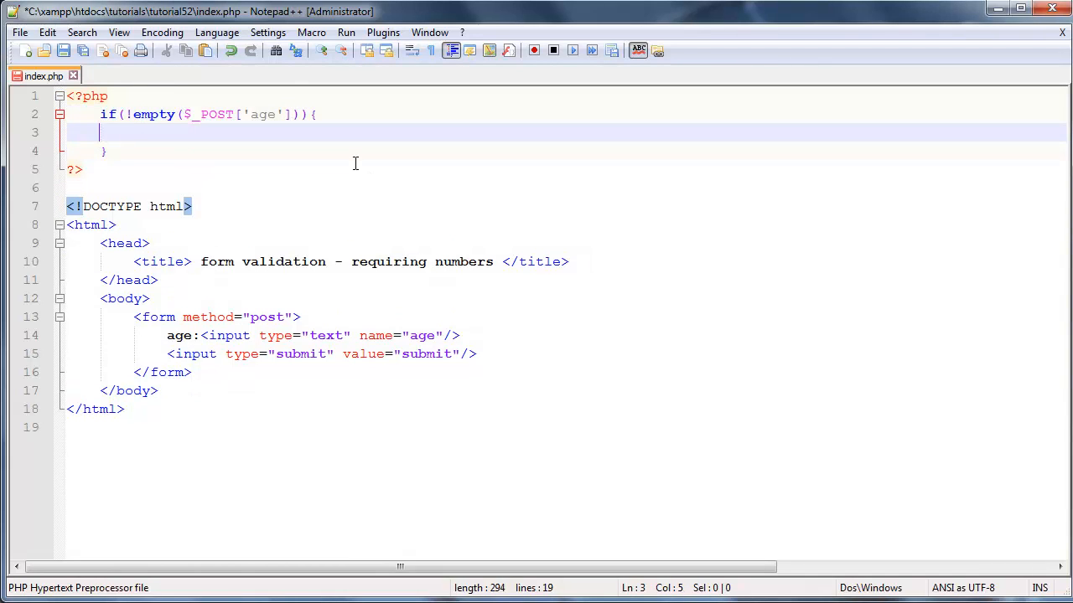
Indent and add a nested if(is_numeric($_POST['age'])){ } block
key("Tab")
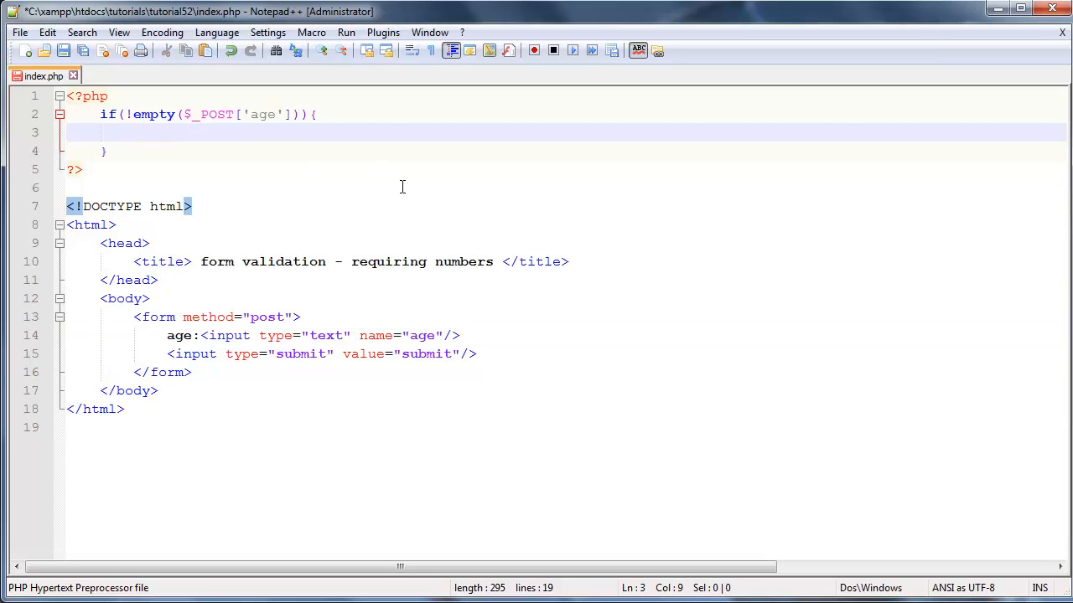
type("if")
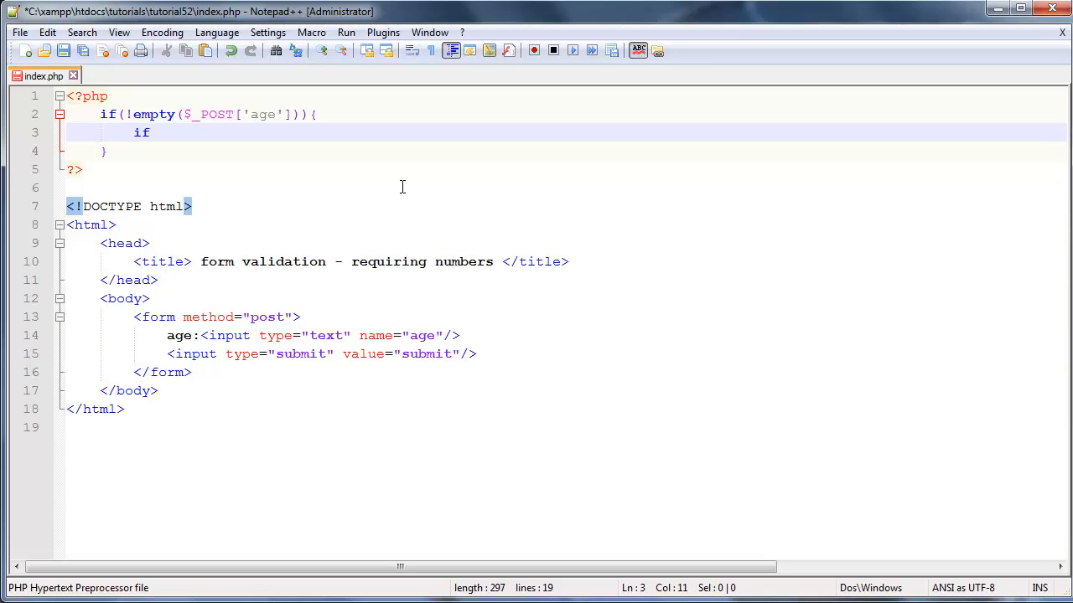
type("()")
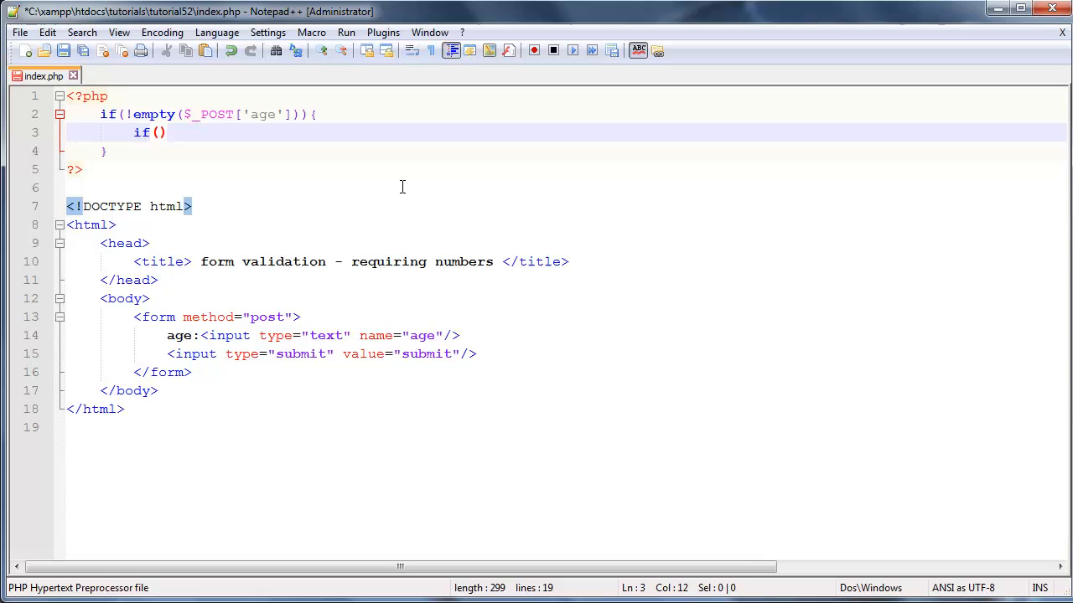
type("is")
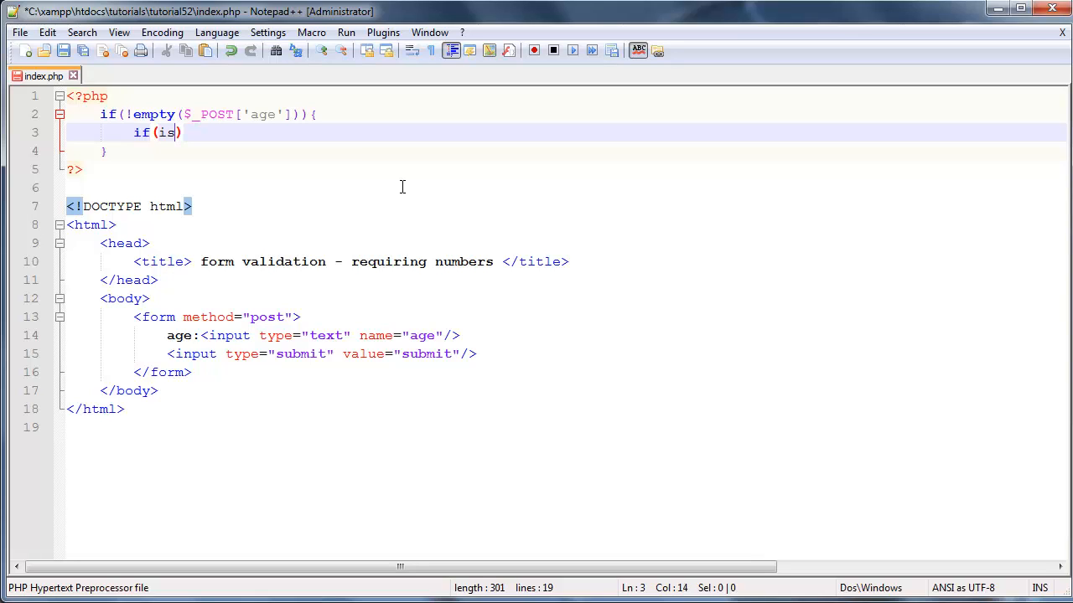
type("_num")
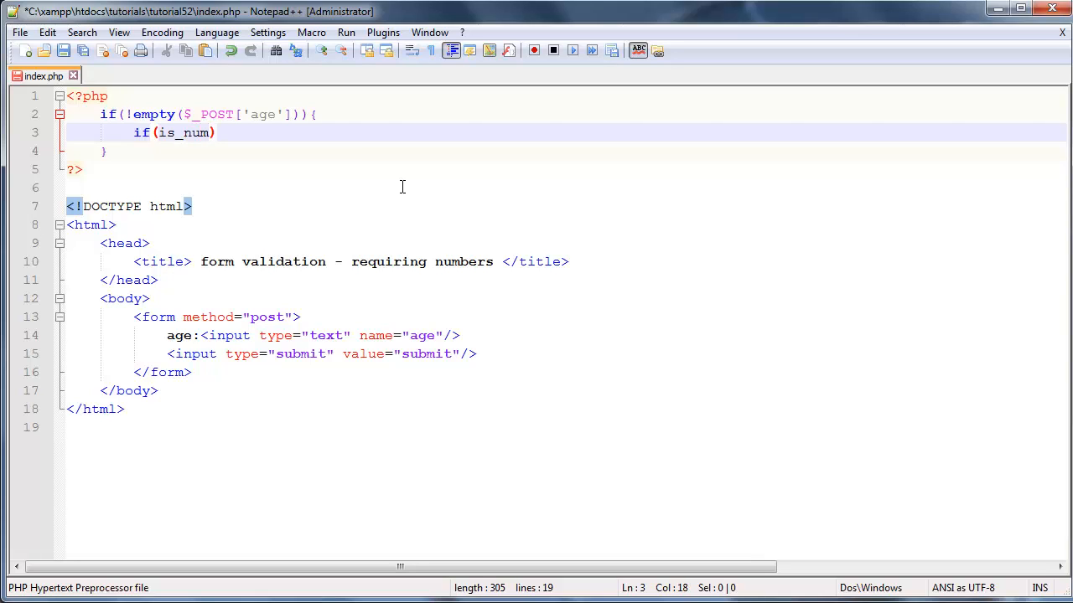
type("eric()")
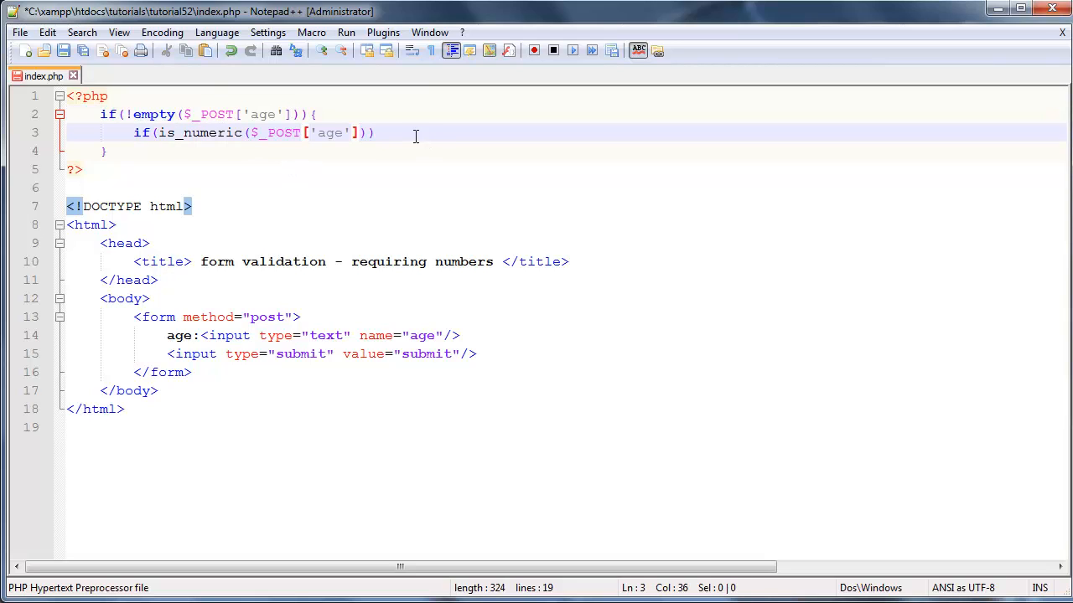
type("{}")
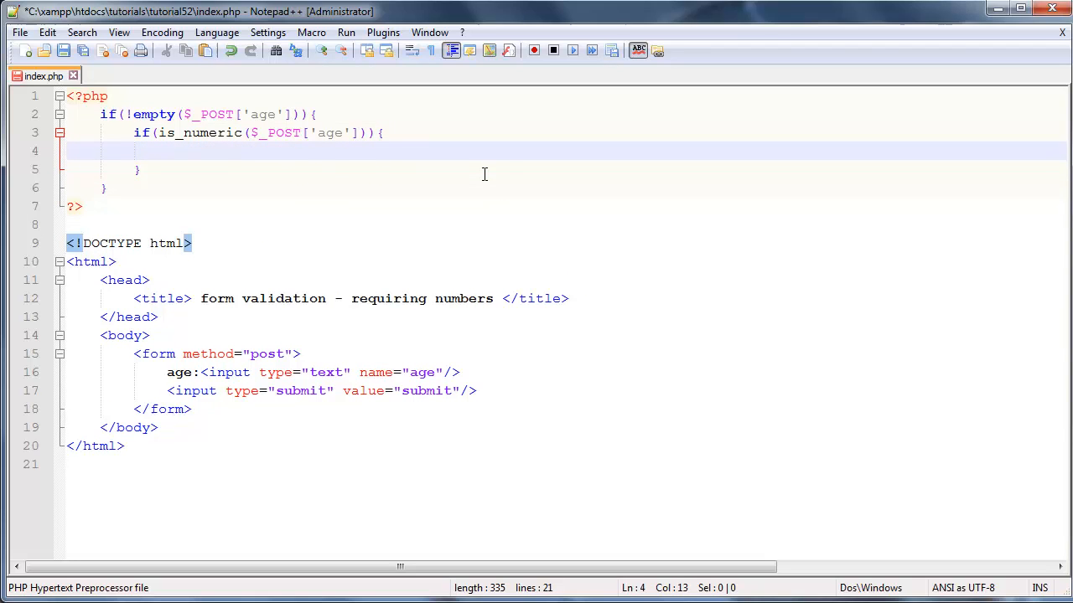
Echo 'Yes that is numeric' in the numeric branch, then add else{}
type("echo ''")
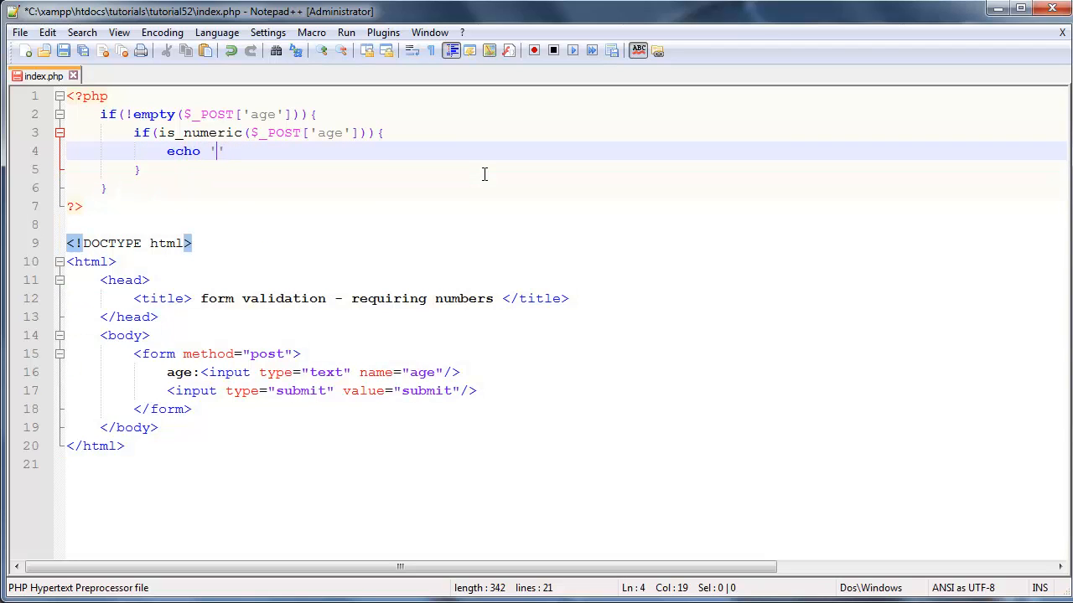
type("Yes that is")
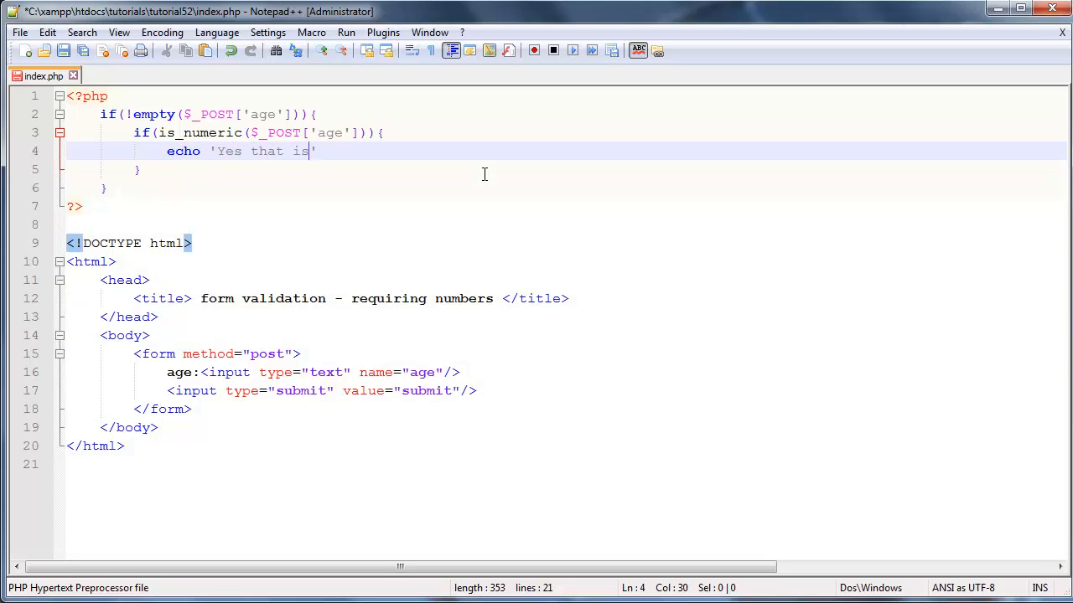
type("numbe")
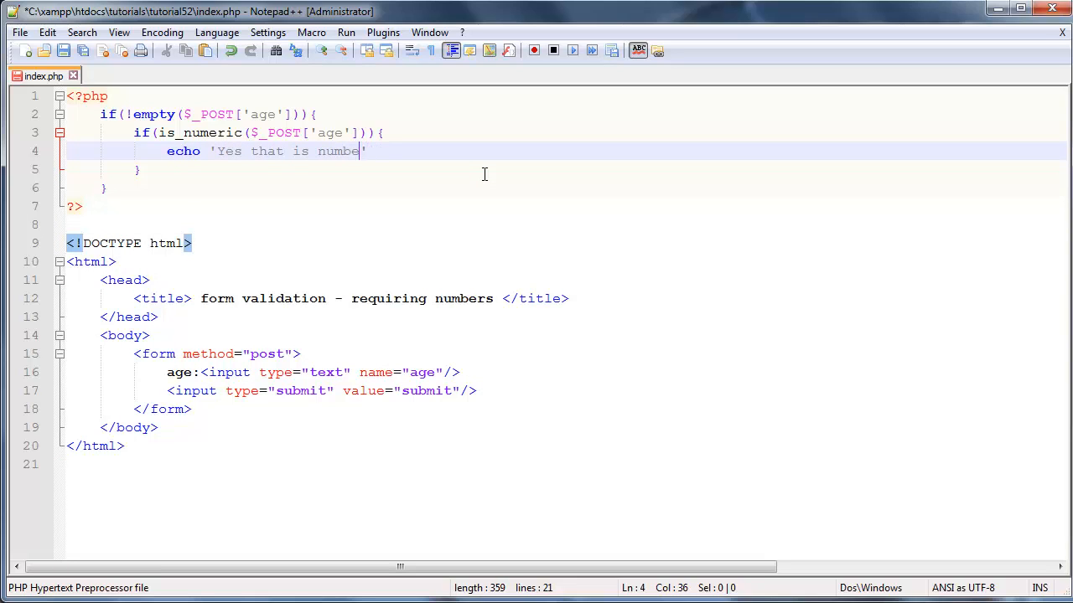
type("ric'")
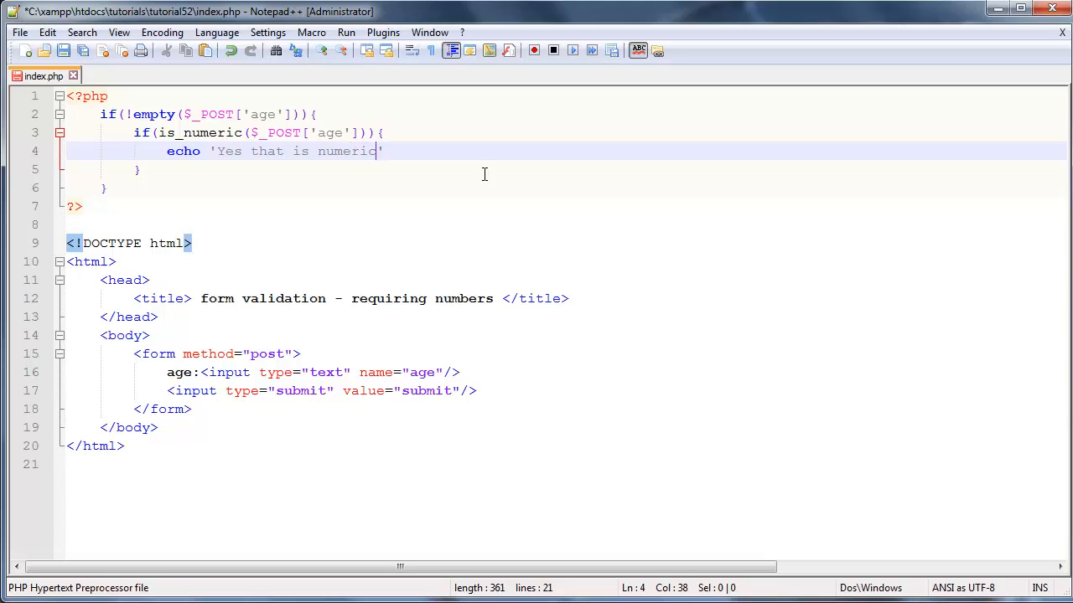
type(";")
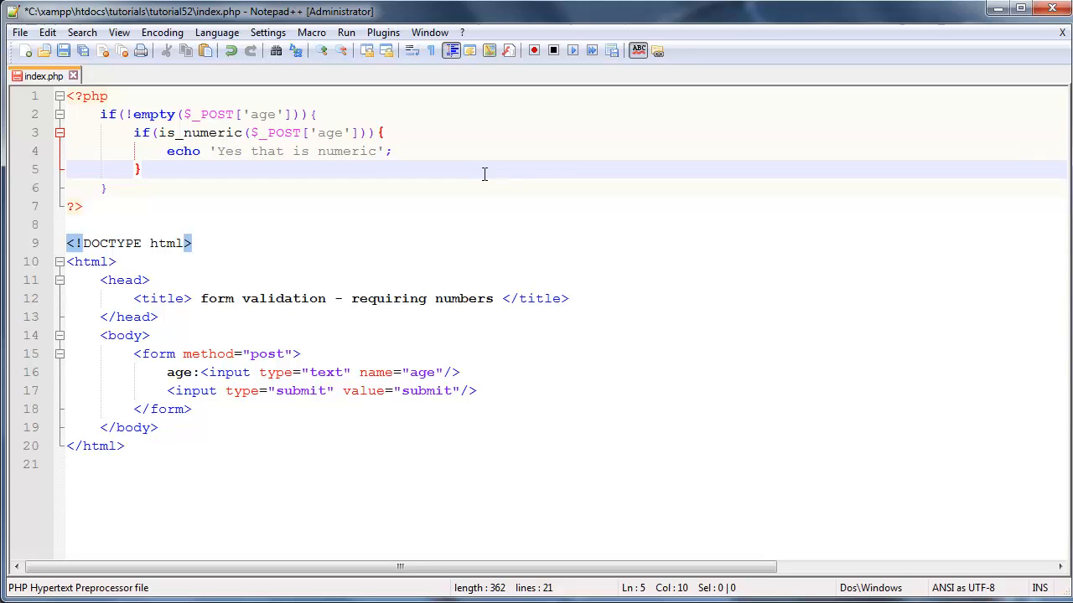
type("else{}")
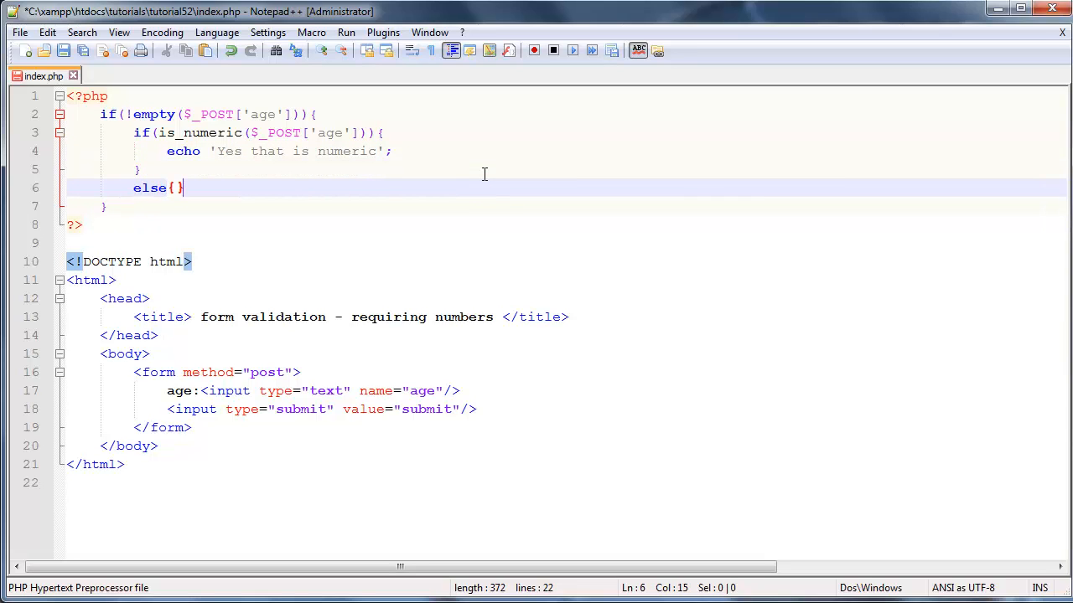
Fill the else branch with echo 'No that is not numeric, please enter a numeric value';
type("echo")
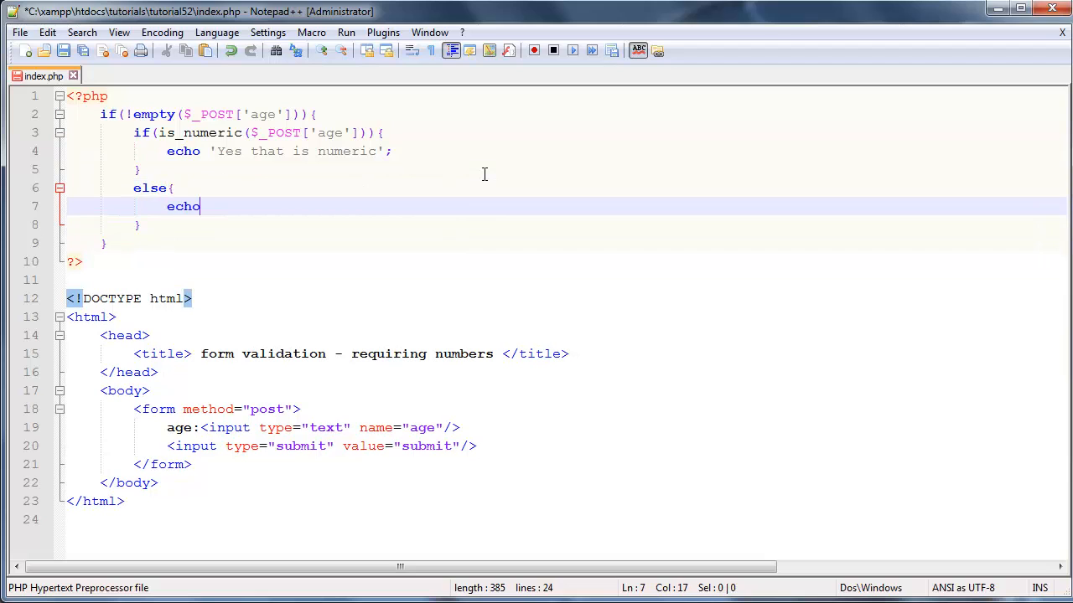
type("''")
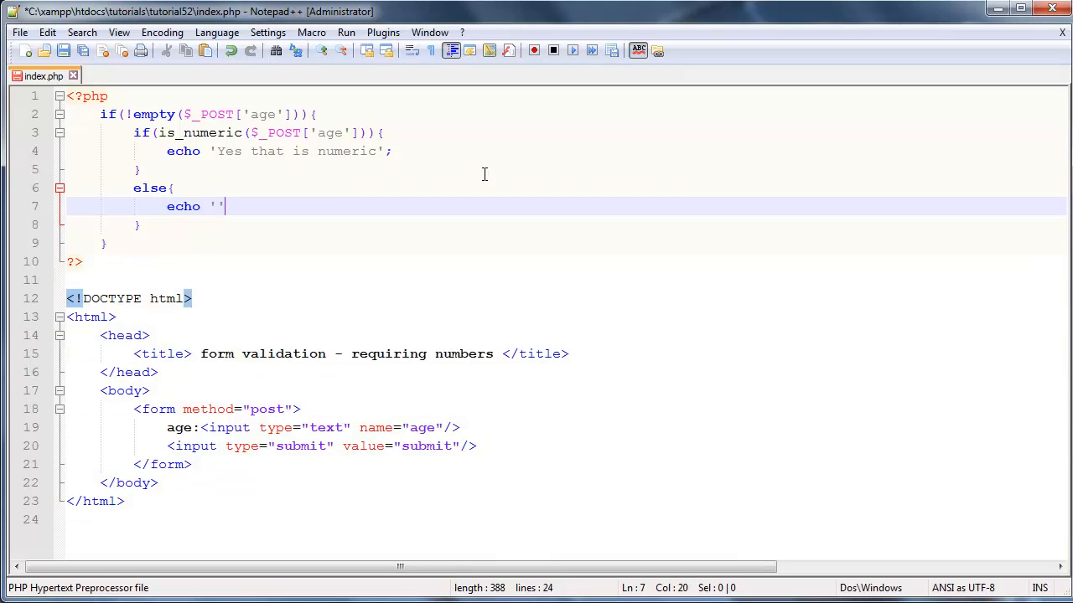
type("No that is not num")
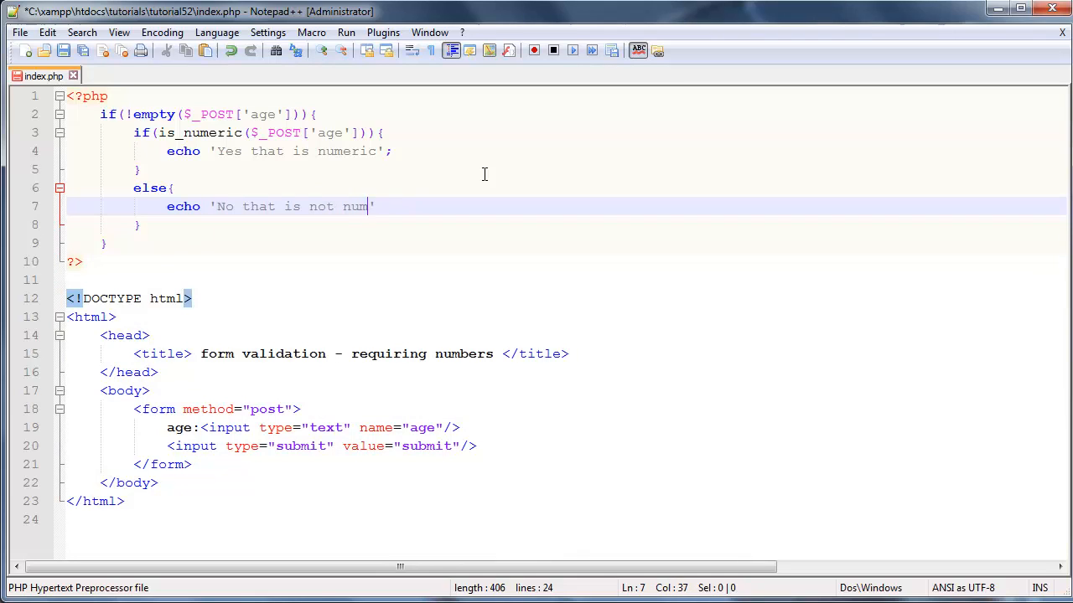
type("eric")
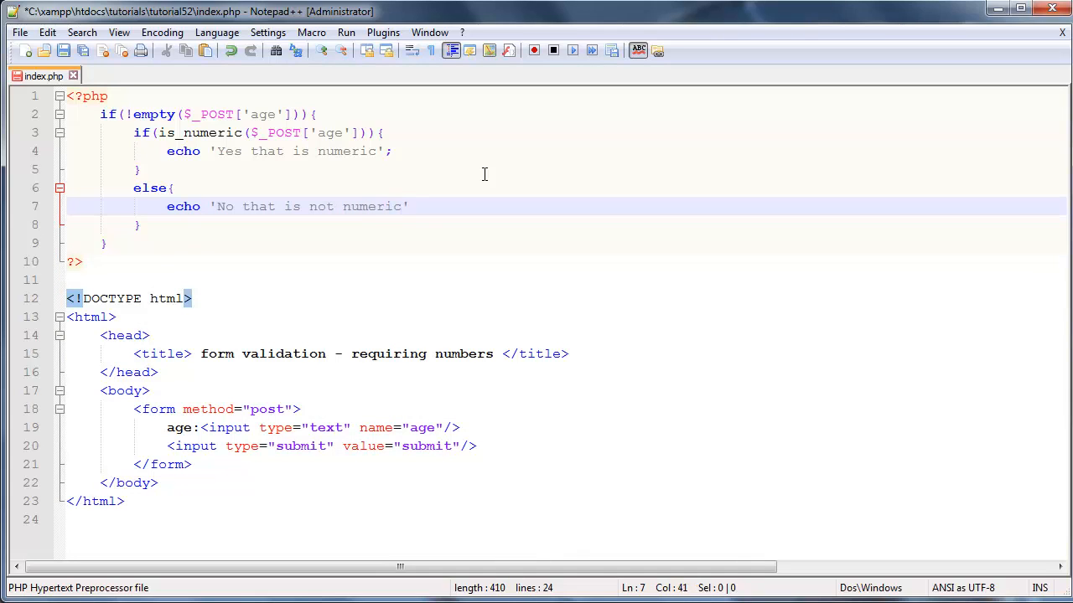
type(", please i")
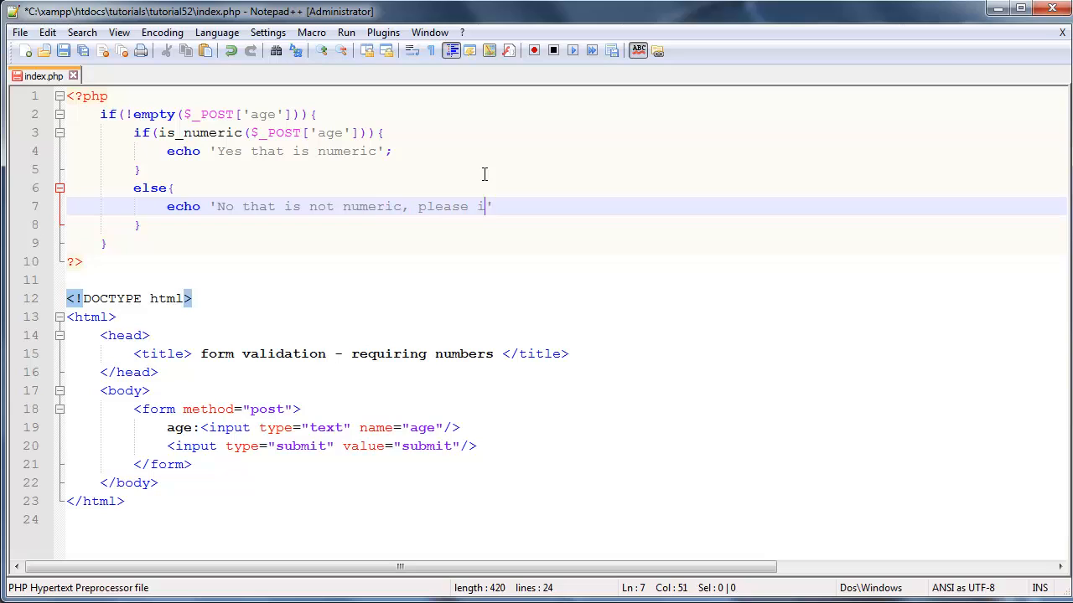
type("nter a num")
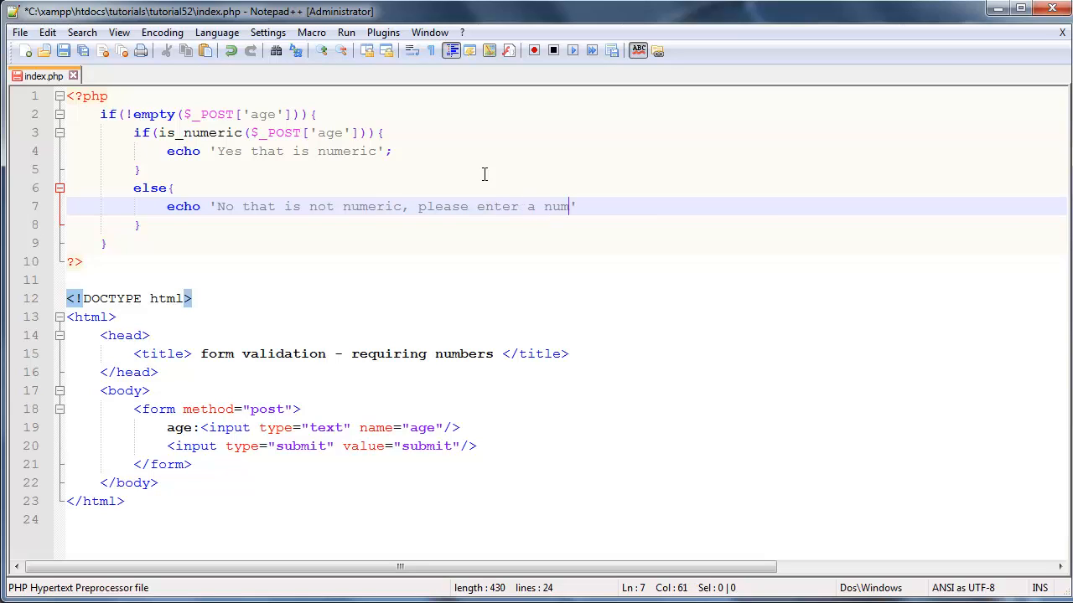
type("eric value")
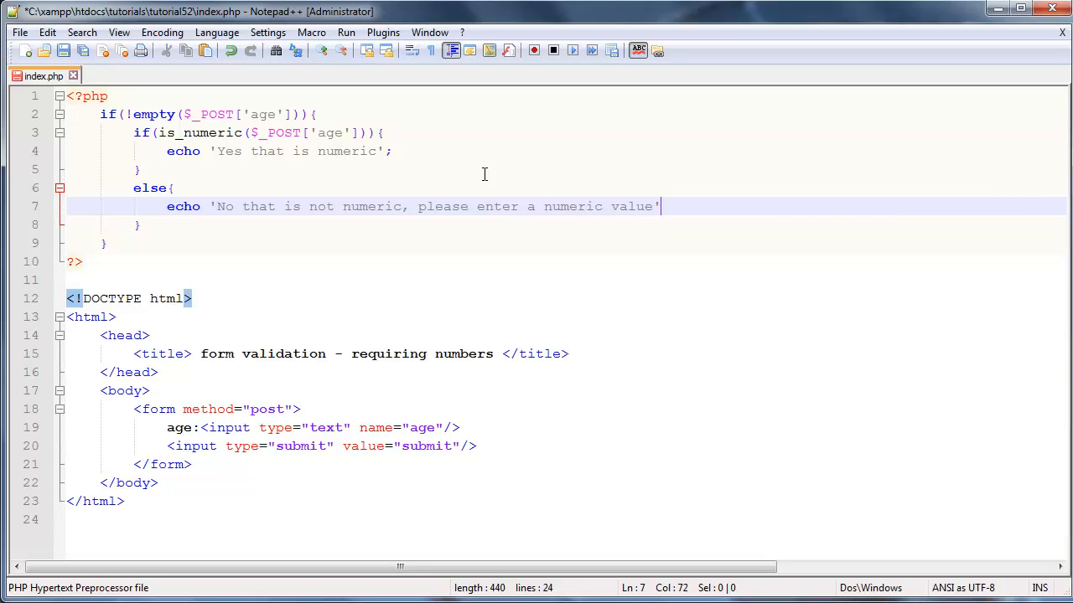
type(";")
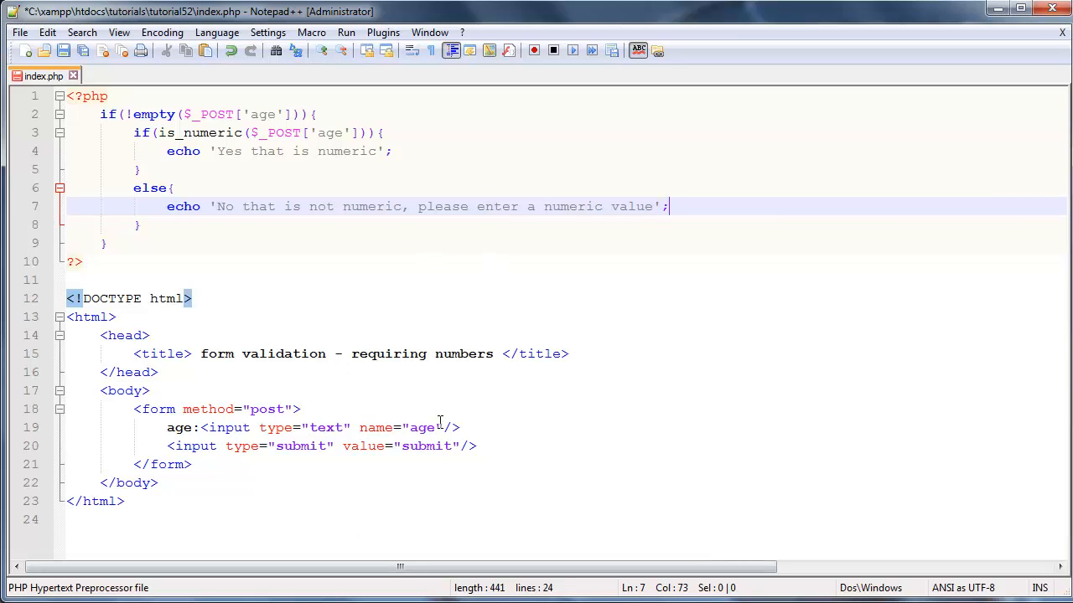
left_click(83, 51)
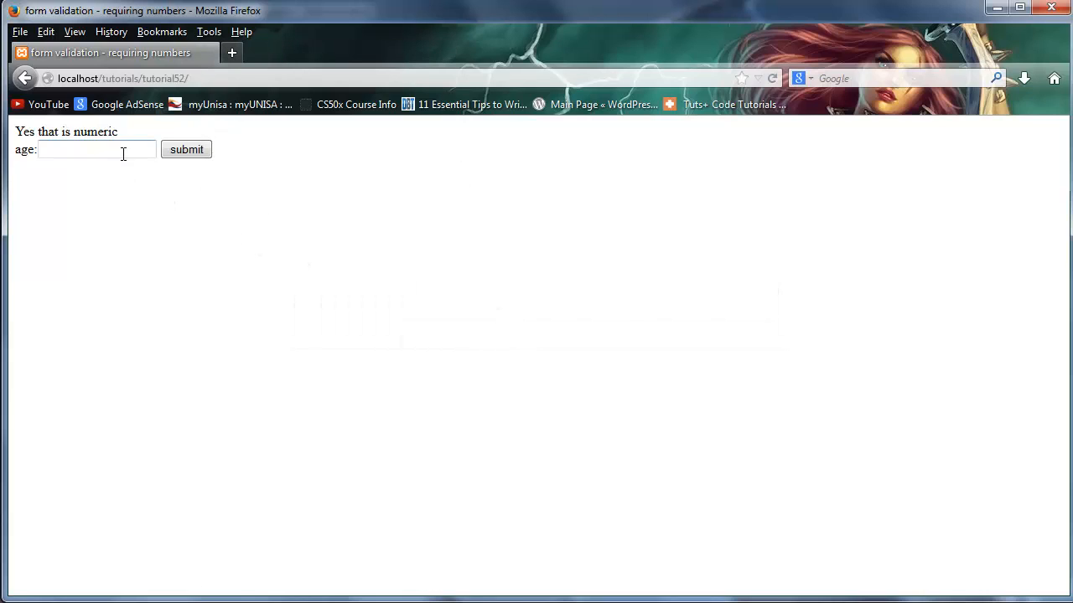
Reload tutorial52, decline resending form data, and load the address fresh
left_click(770, 78)
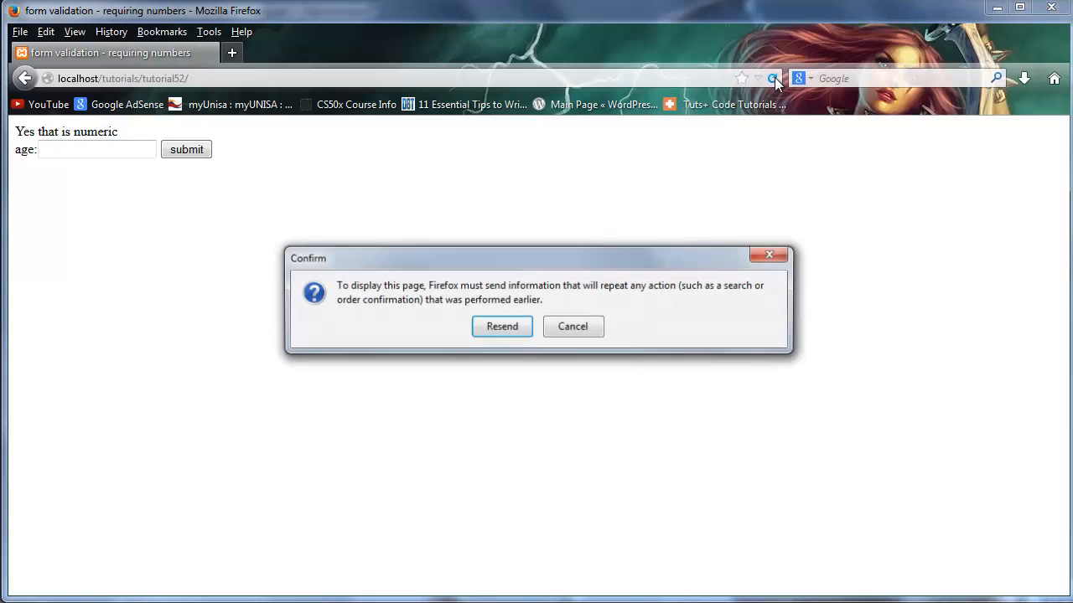
left_click(572, 326)
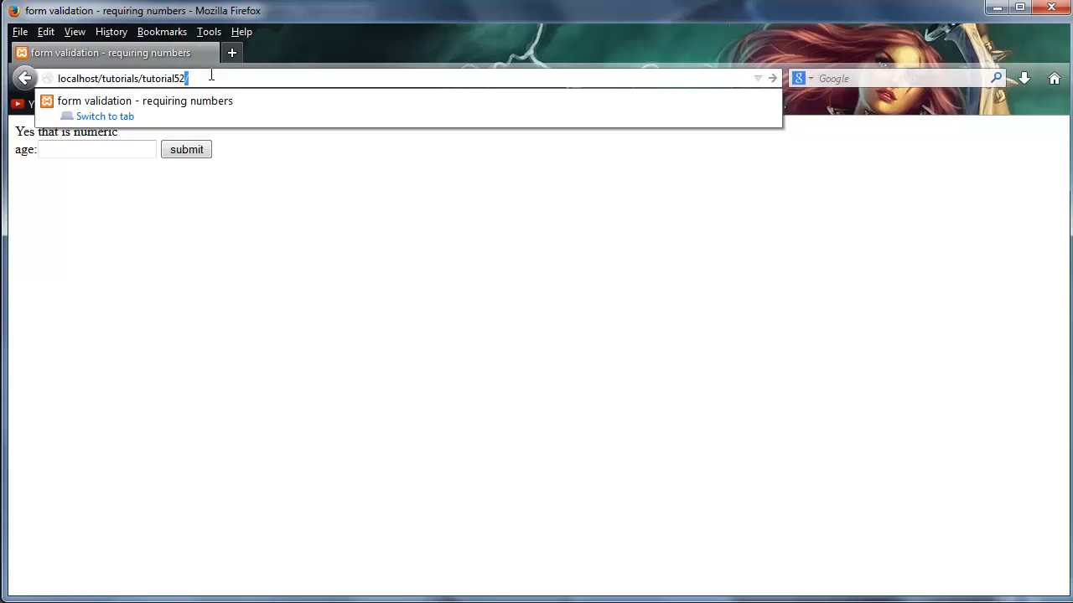
key("Return")
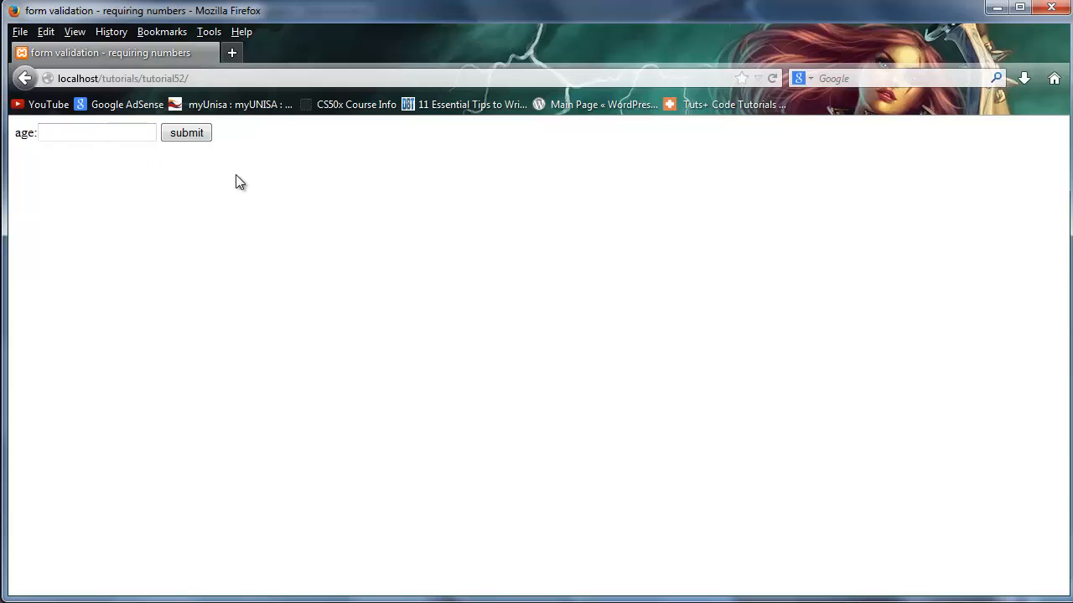
Submit age 22 to see 'Yes that is numeric'
type("22")
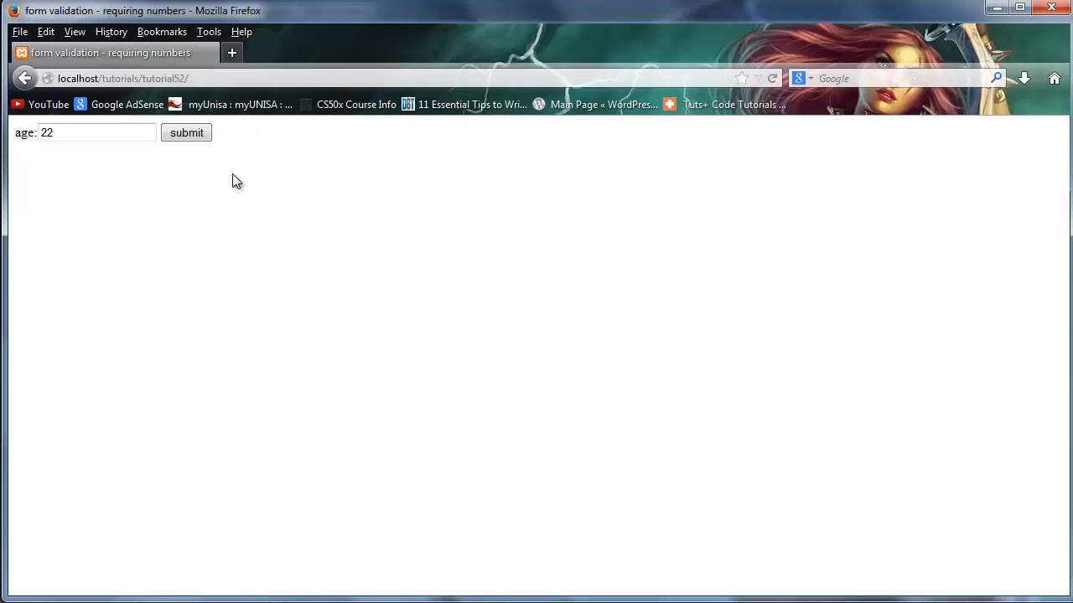
left_click(186, 132)
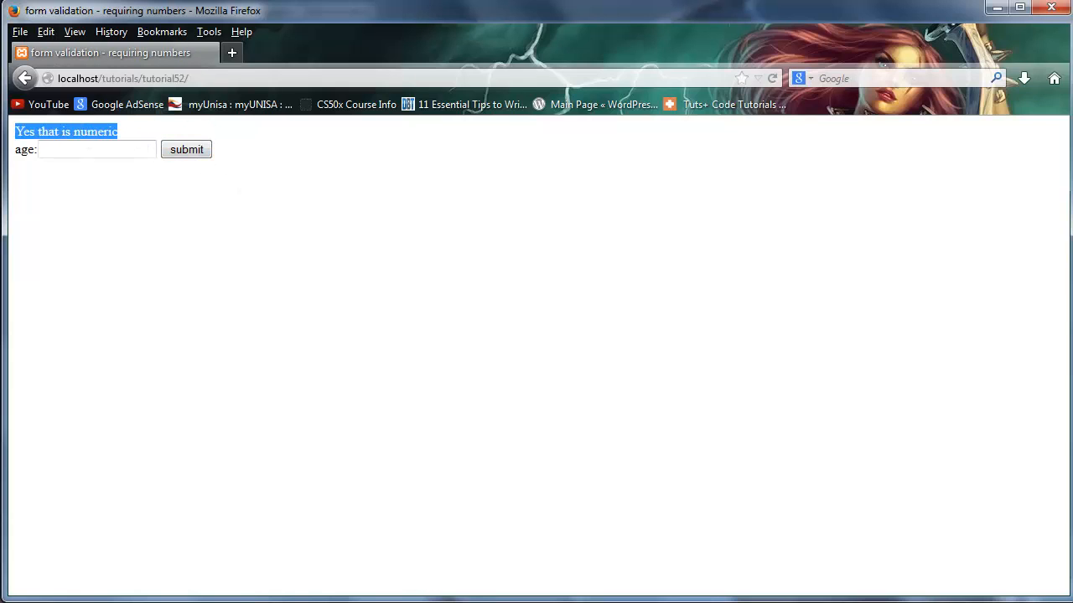
left_click(97, 149)
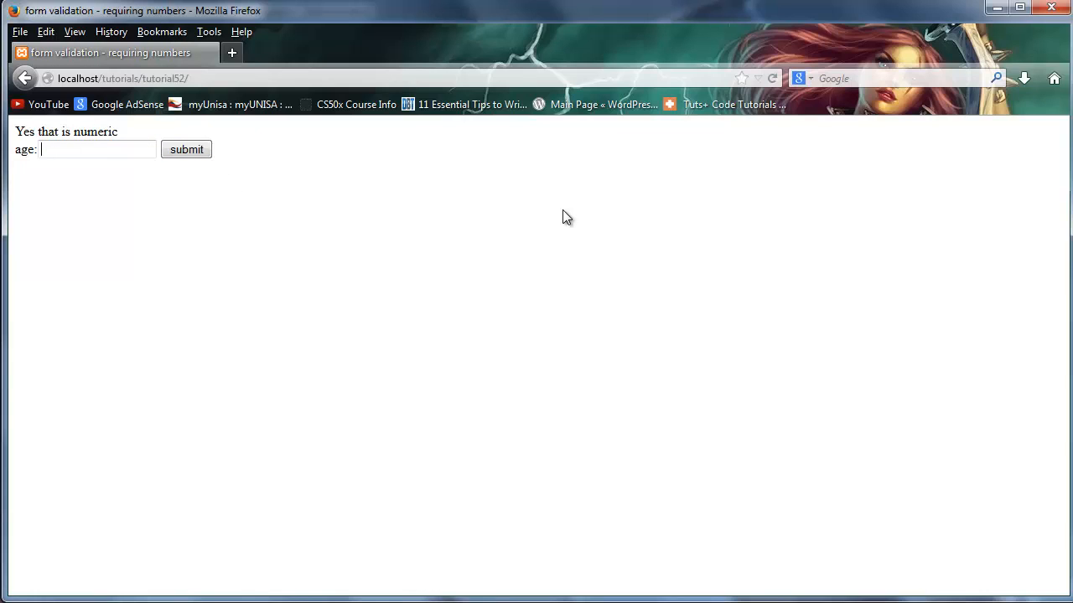
Submit 'twenty two' as the age to see the not-numeric message
type("twenty tw")
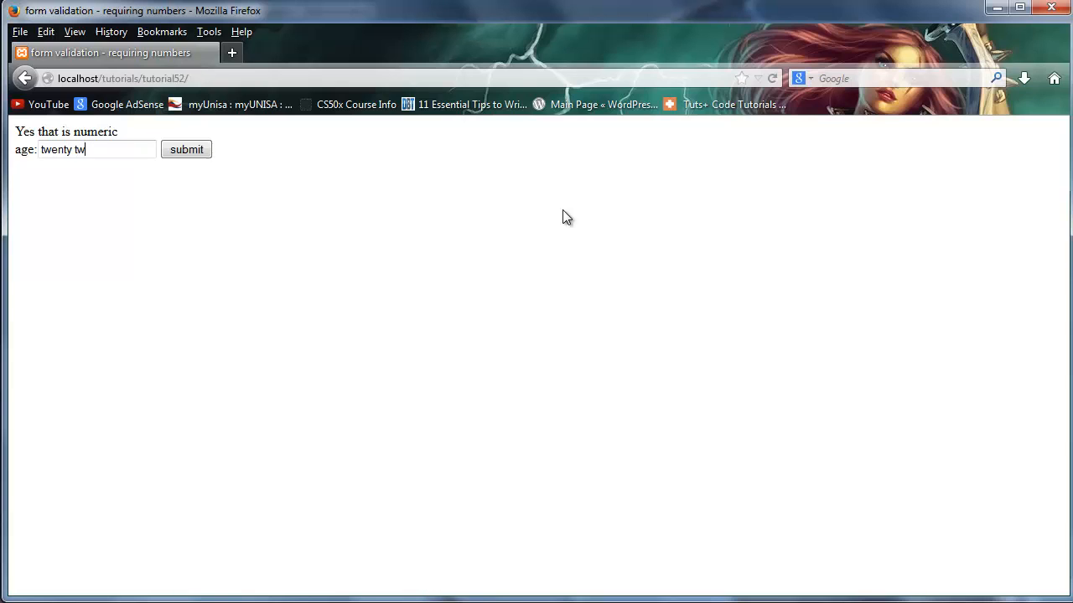
left_click(186, 150)
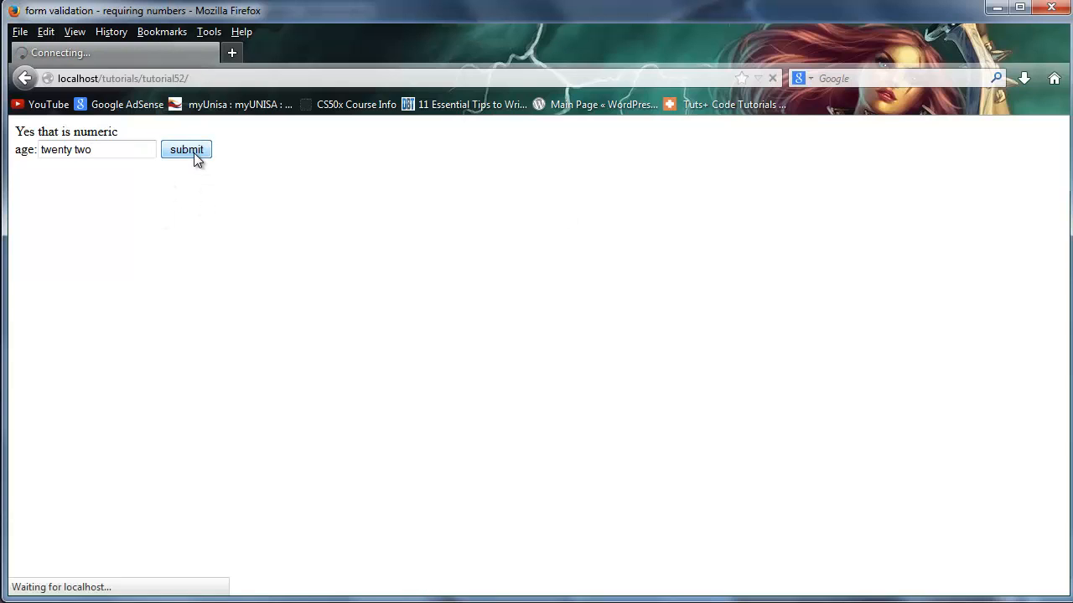
left_click(186, 150)
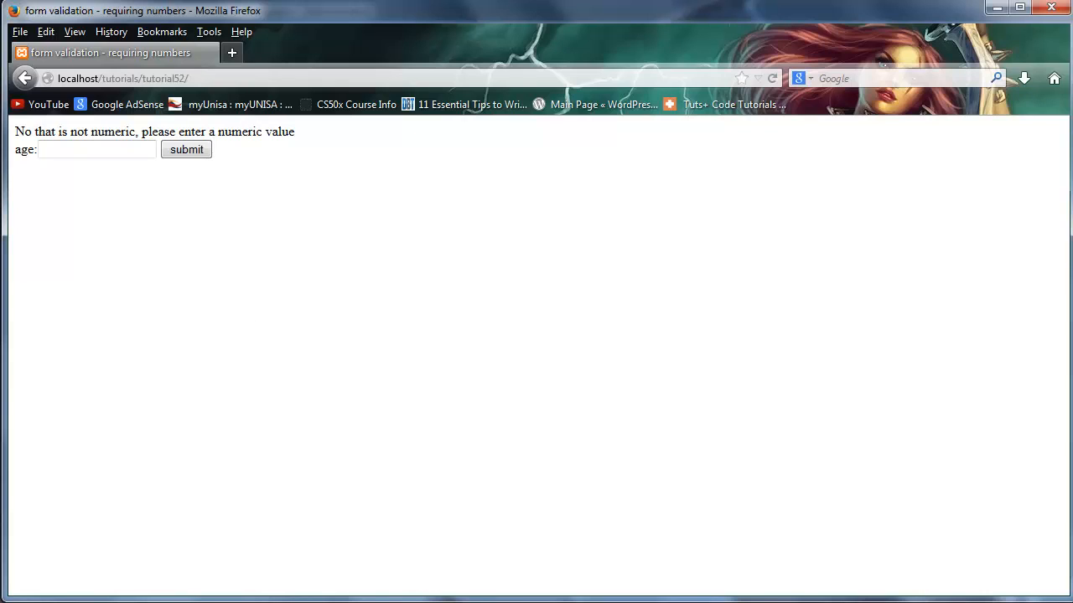
left_click(96, 149)
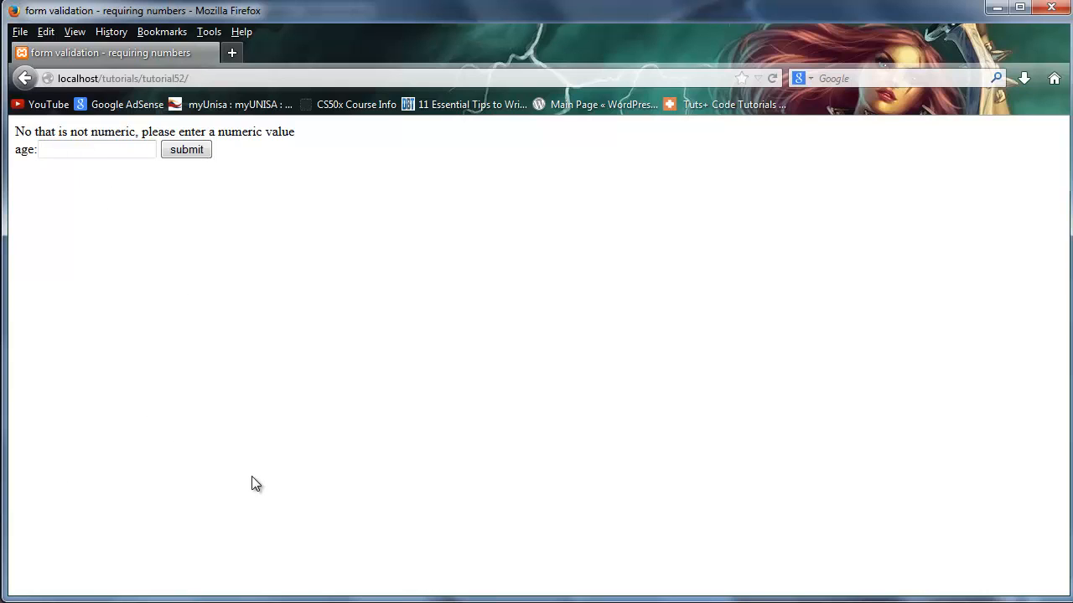
mouse_move(313, 334)
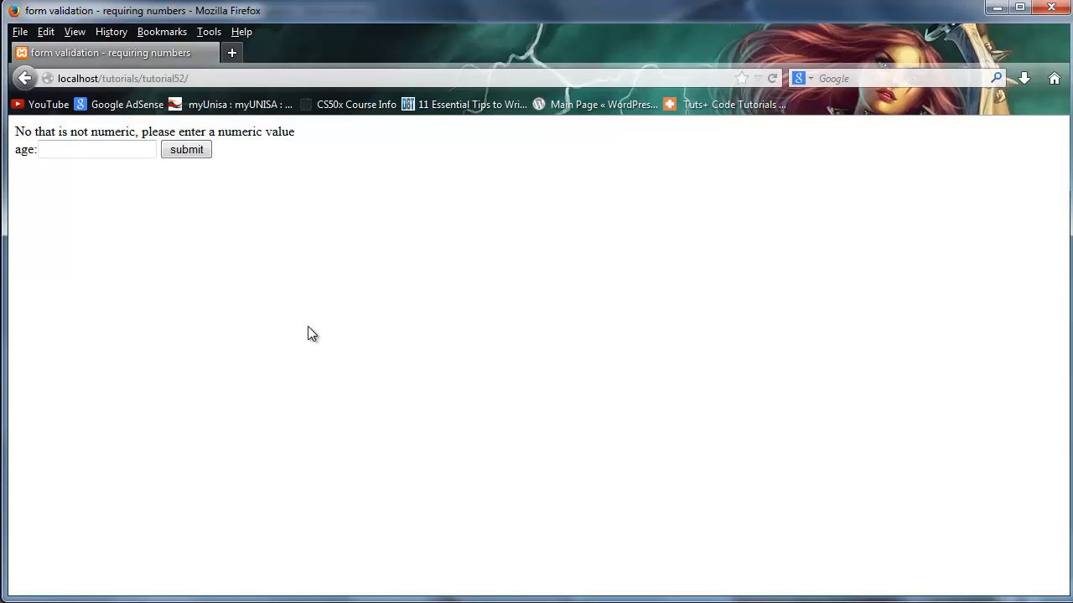
Click the age field twice to show past entries like 21, 12 and hello
left_click(96, 149)
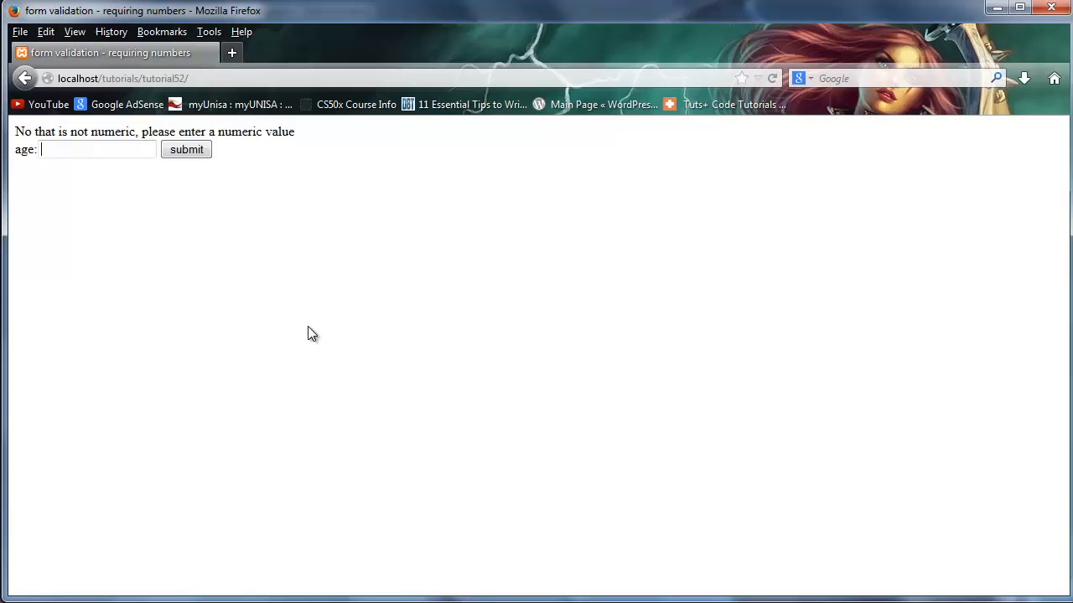
left_click(96, 150)
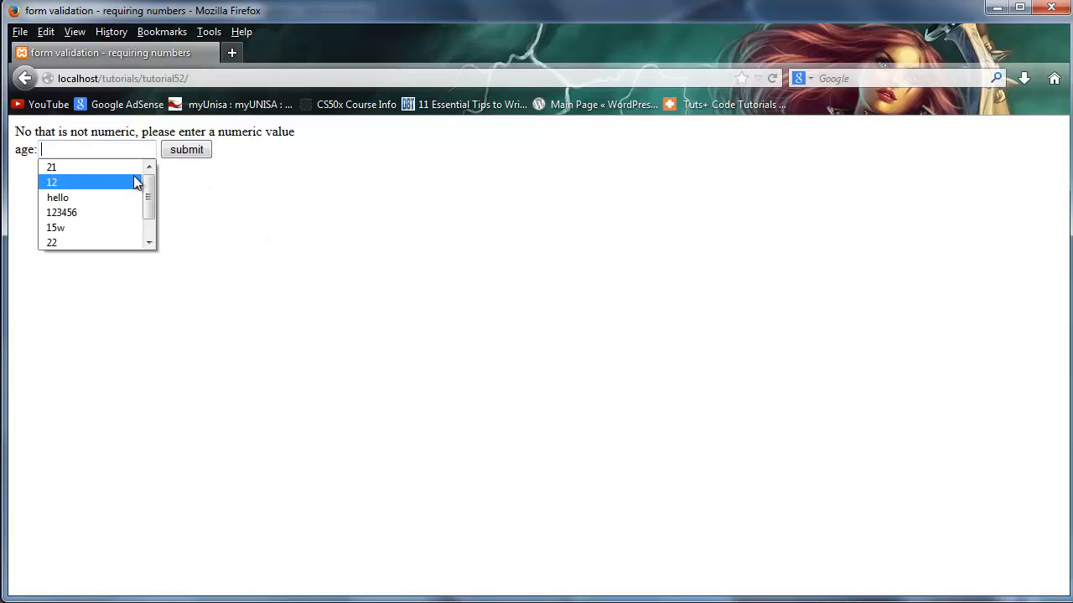